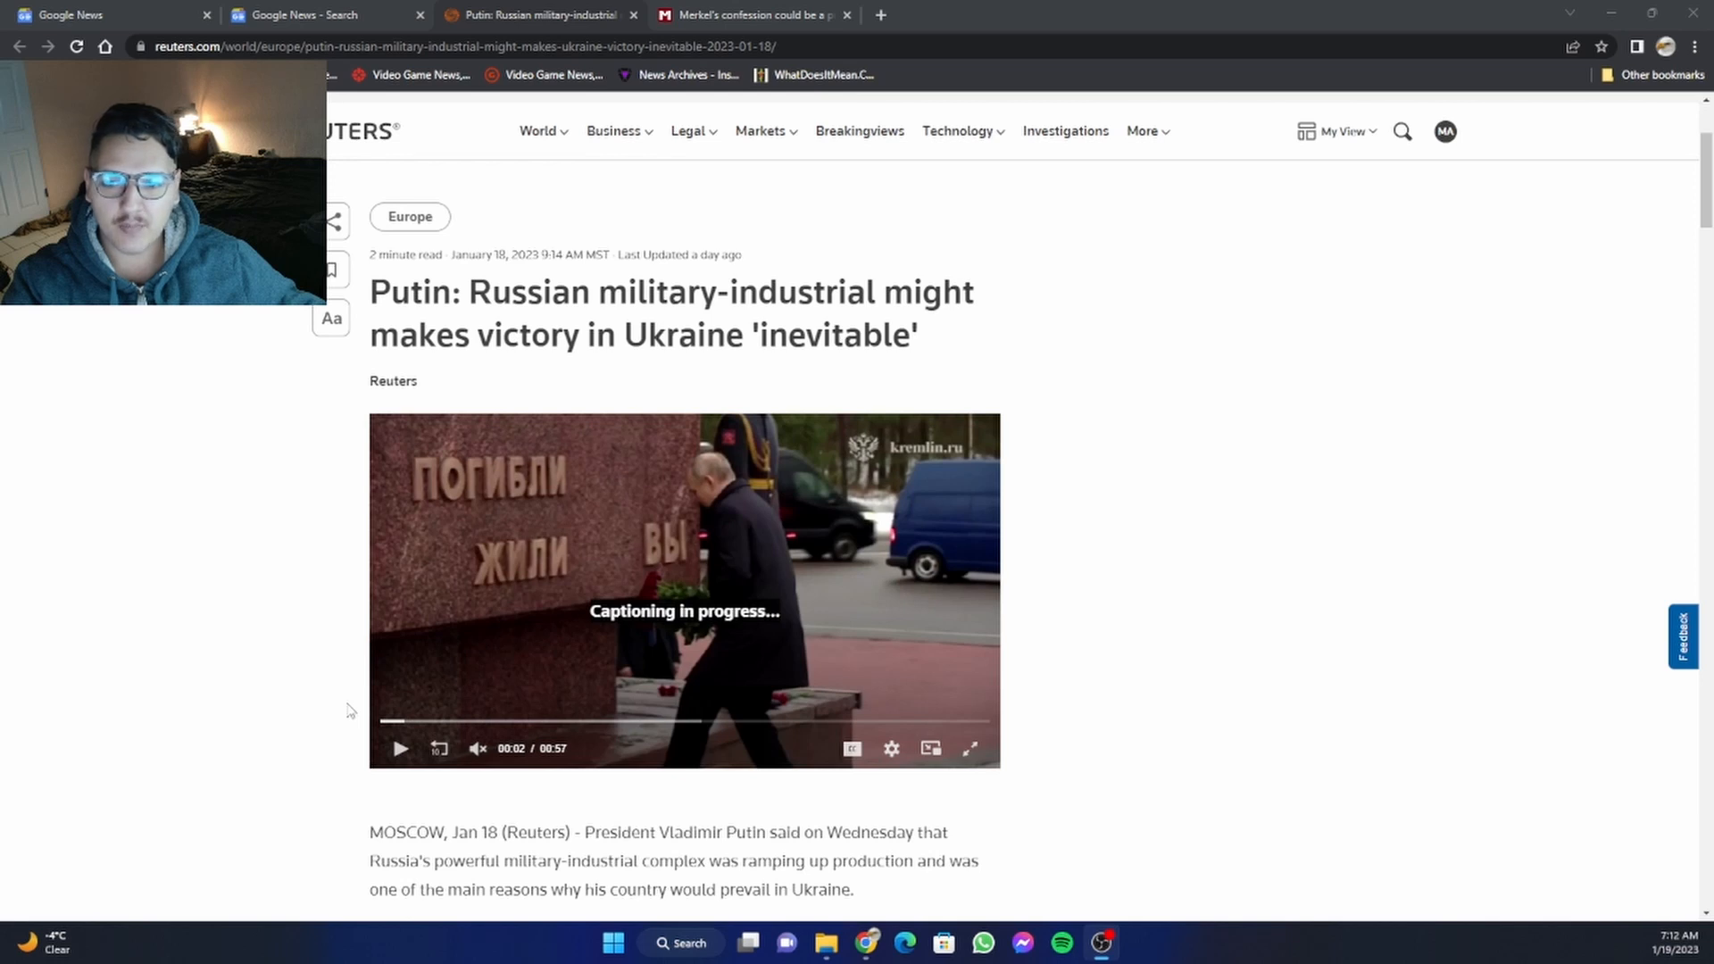
Play the article's embedded video with sound turned on and let it run to the end.
{"action": "scroll", "scroll_direction": "down", "scroll_amount": 3}
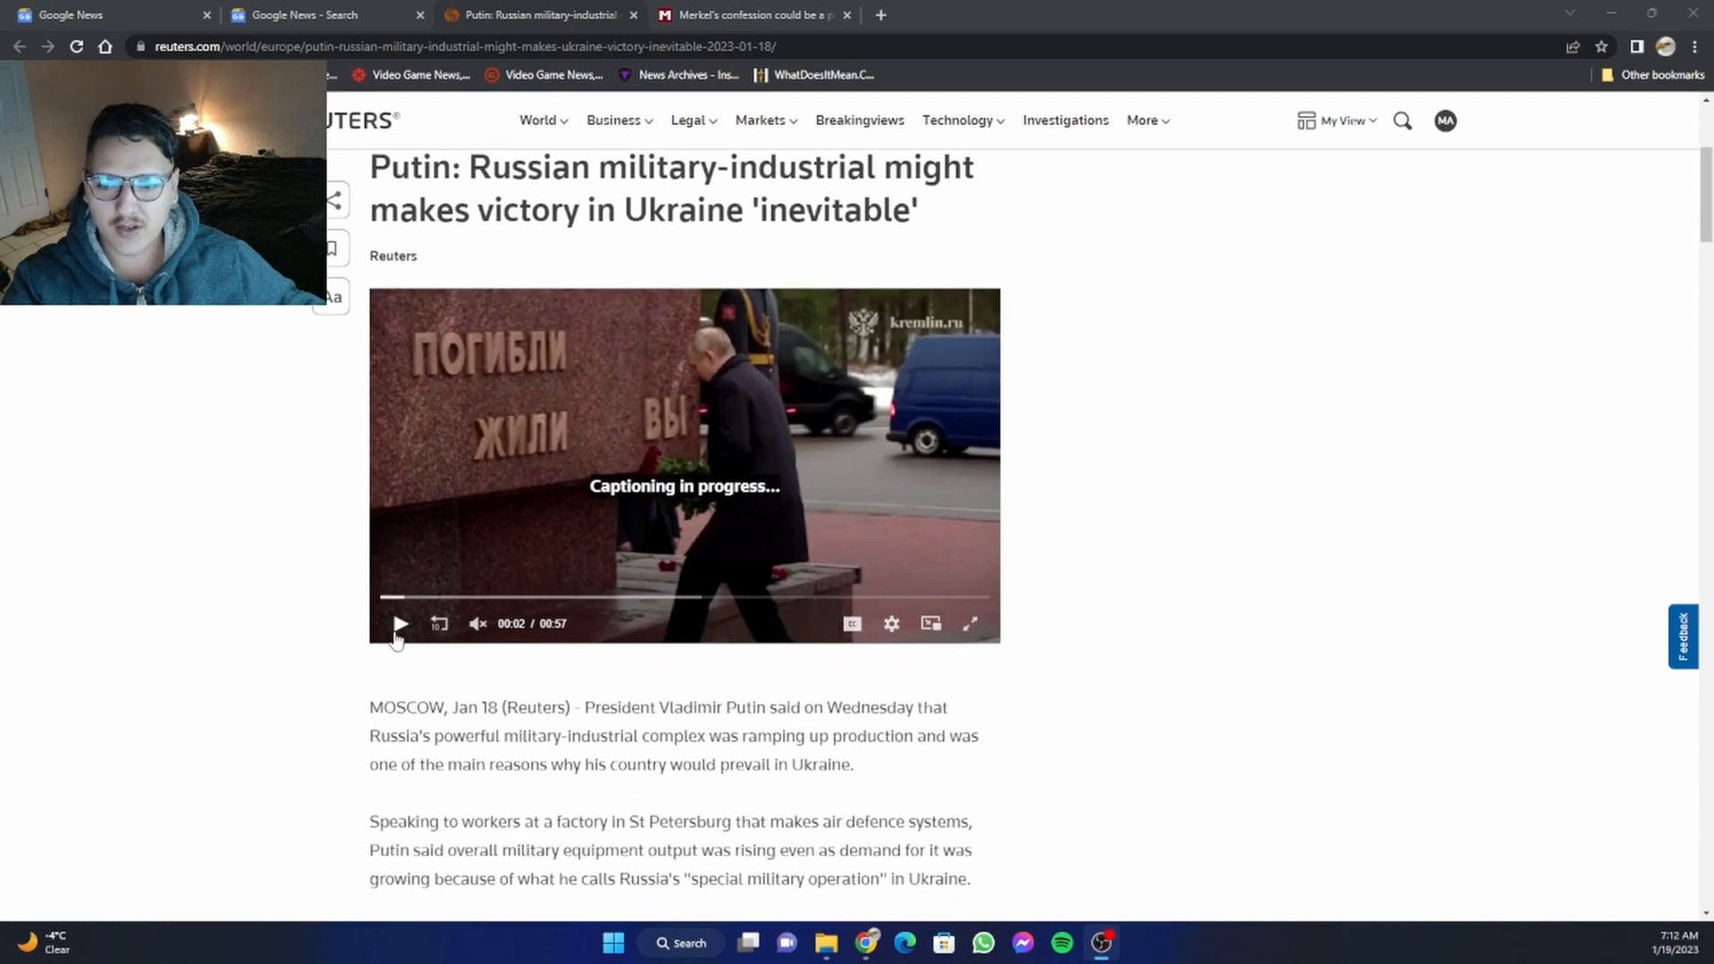
{"action": "left_click", "coordinate": [400, 625]}
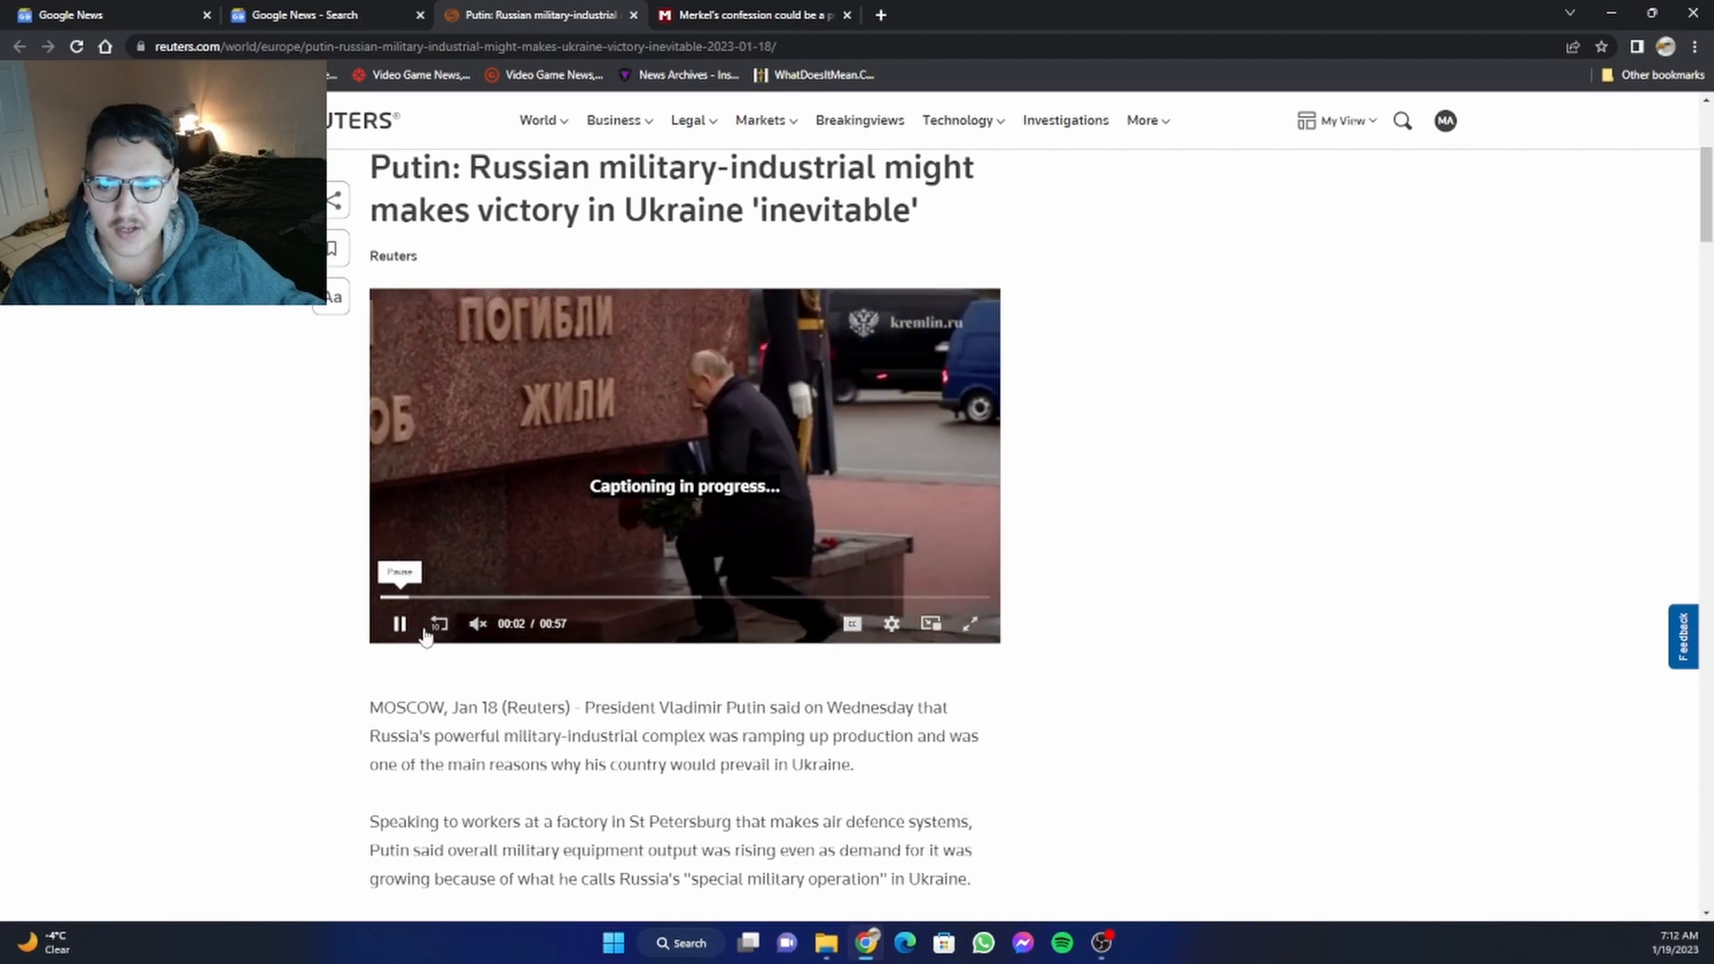
{"action": "left_click", "coordinate": [479, 623]}
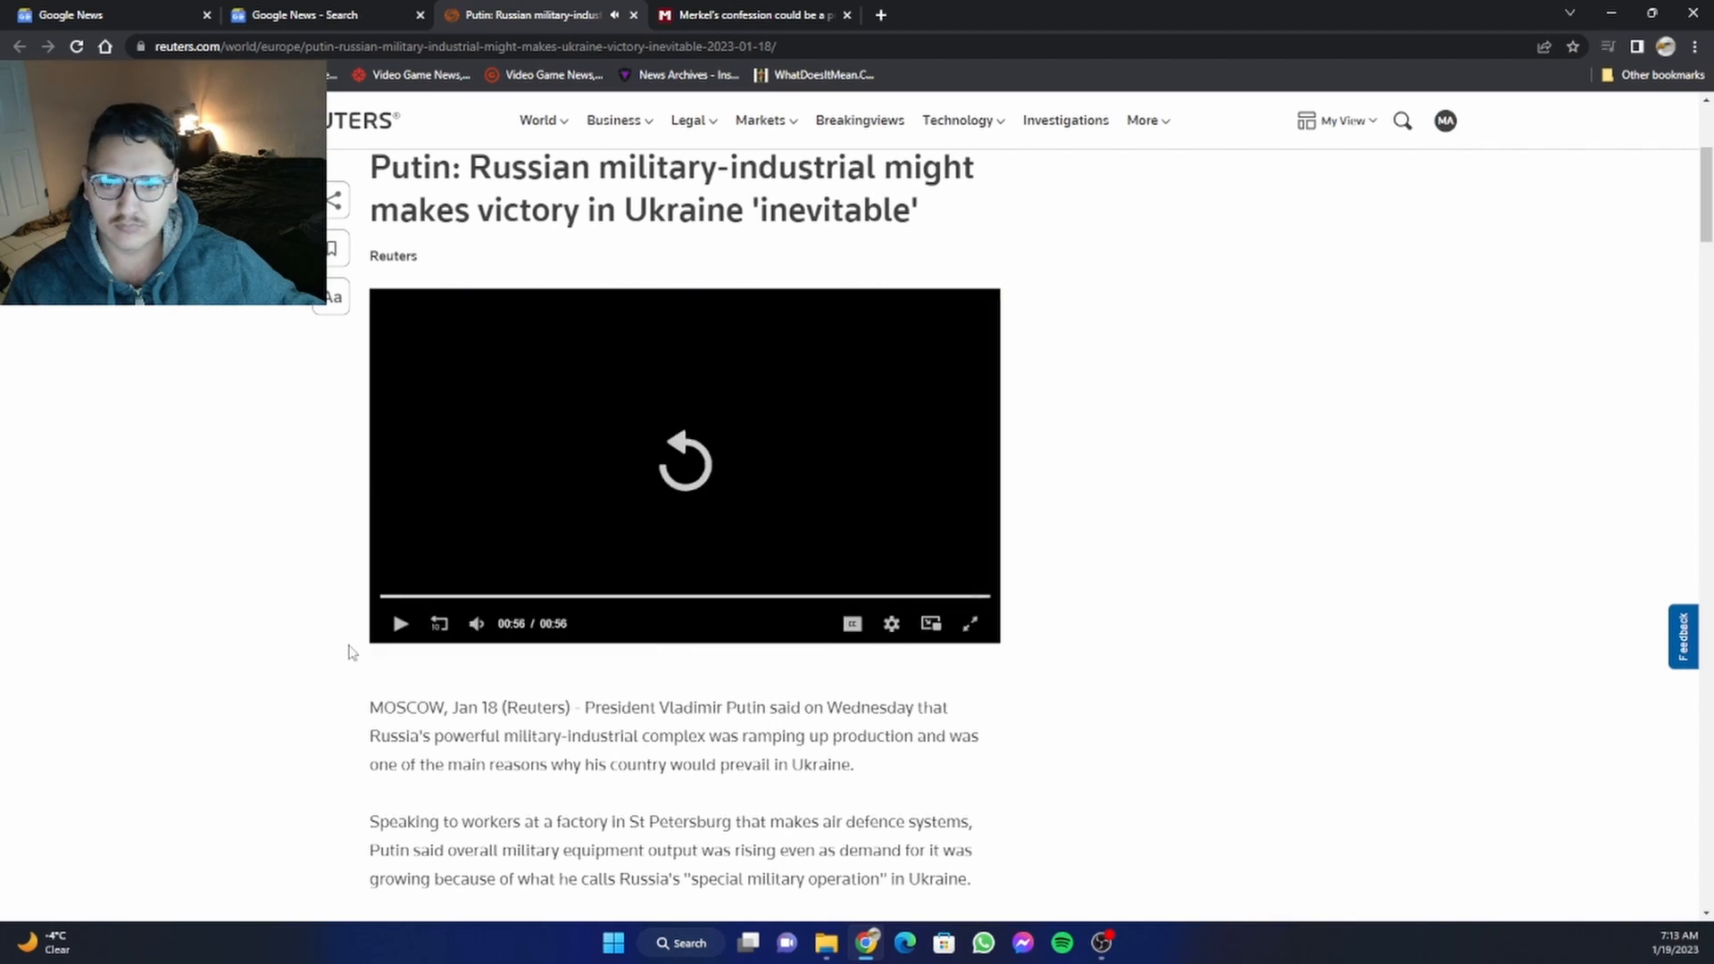
{"action": "mouse_move", "coordinate": [364, 667]}
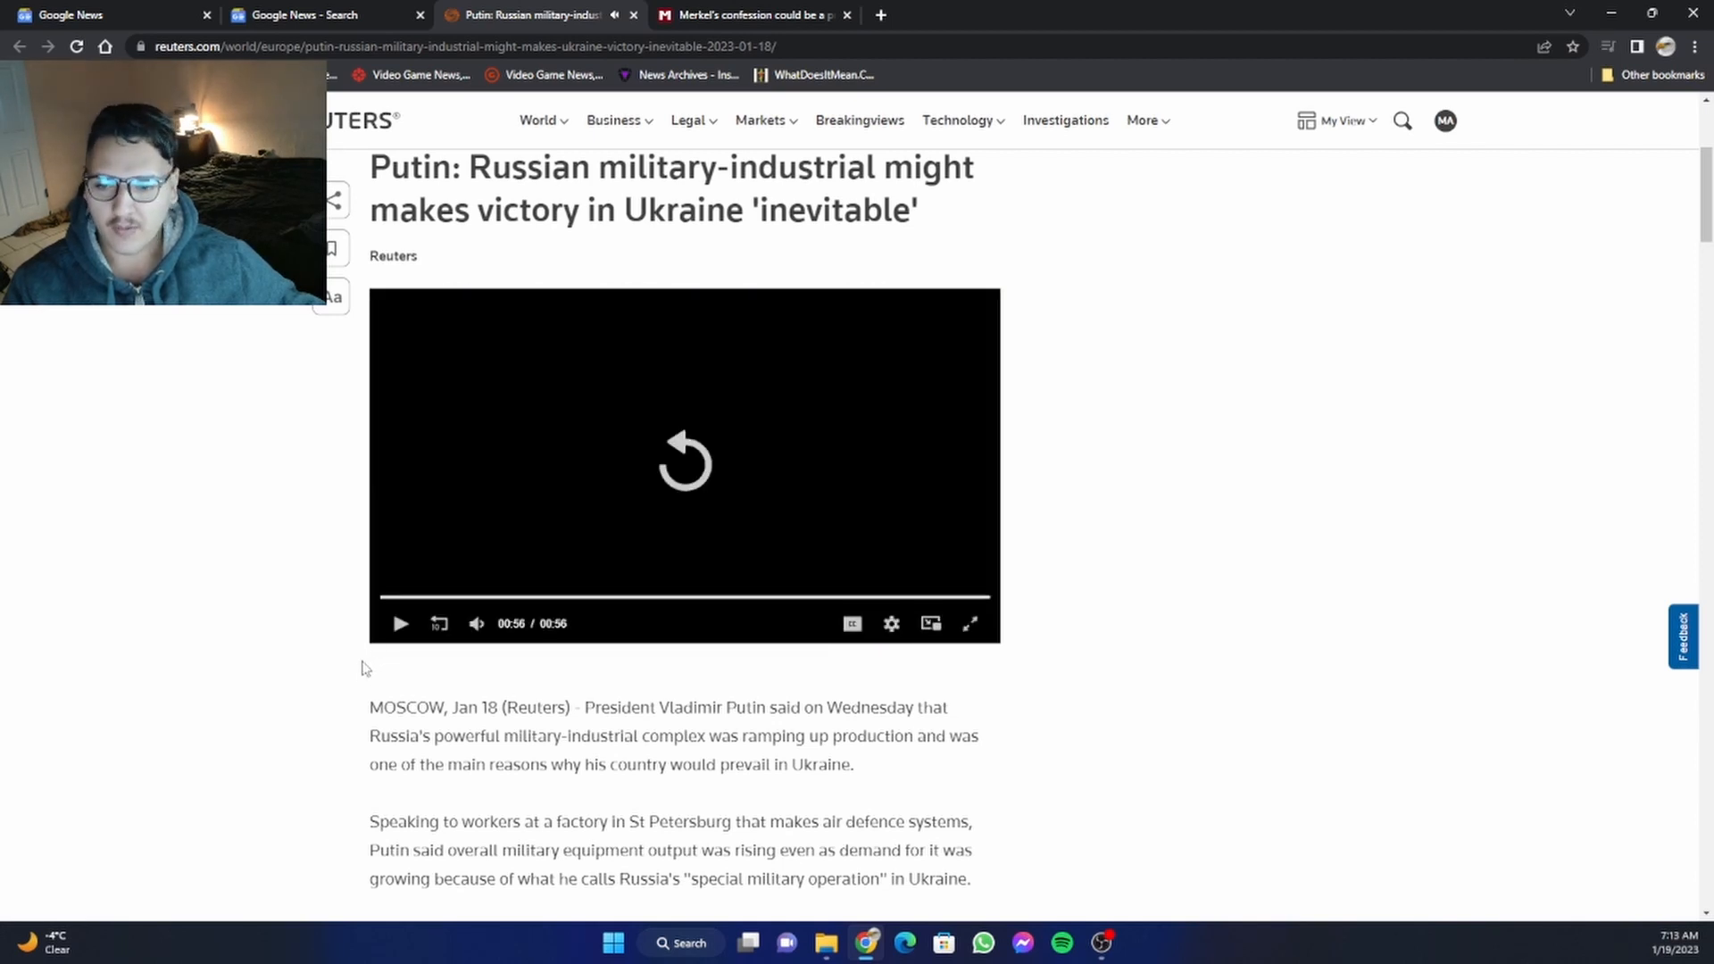
{"action": "scroll", "scroll_direction": "down", "scroll_amount": 3}
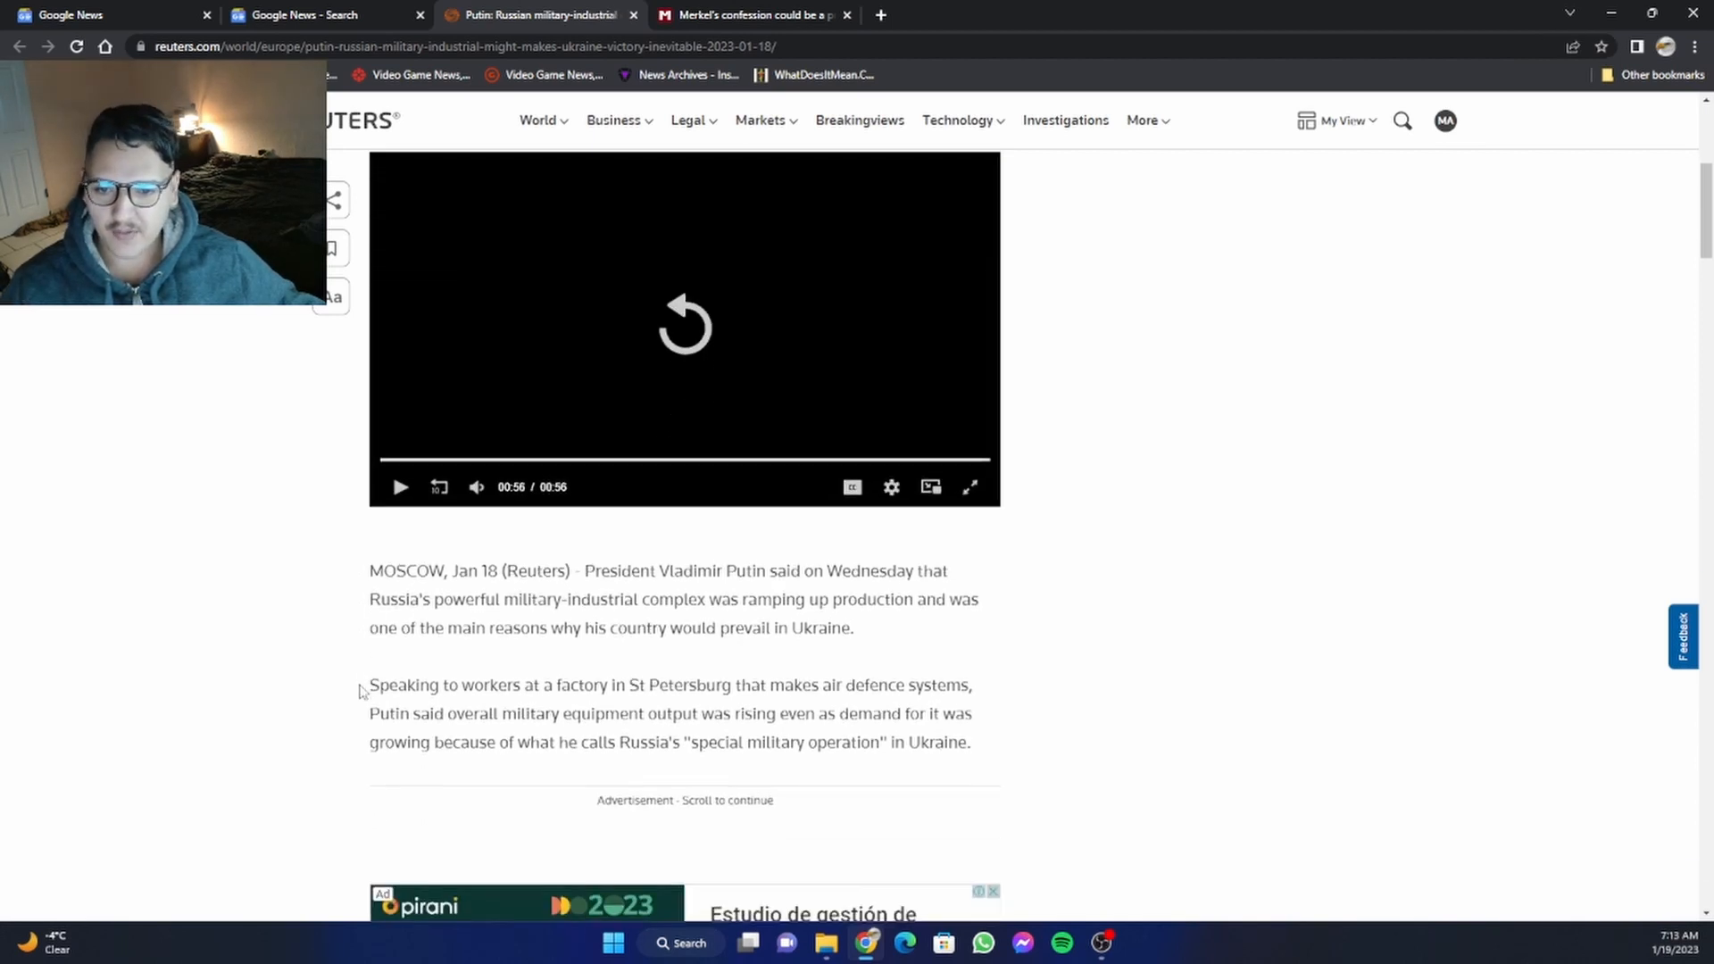
{"action": "scroll", "scroll_direction": "down", "scroll_amount": 3}
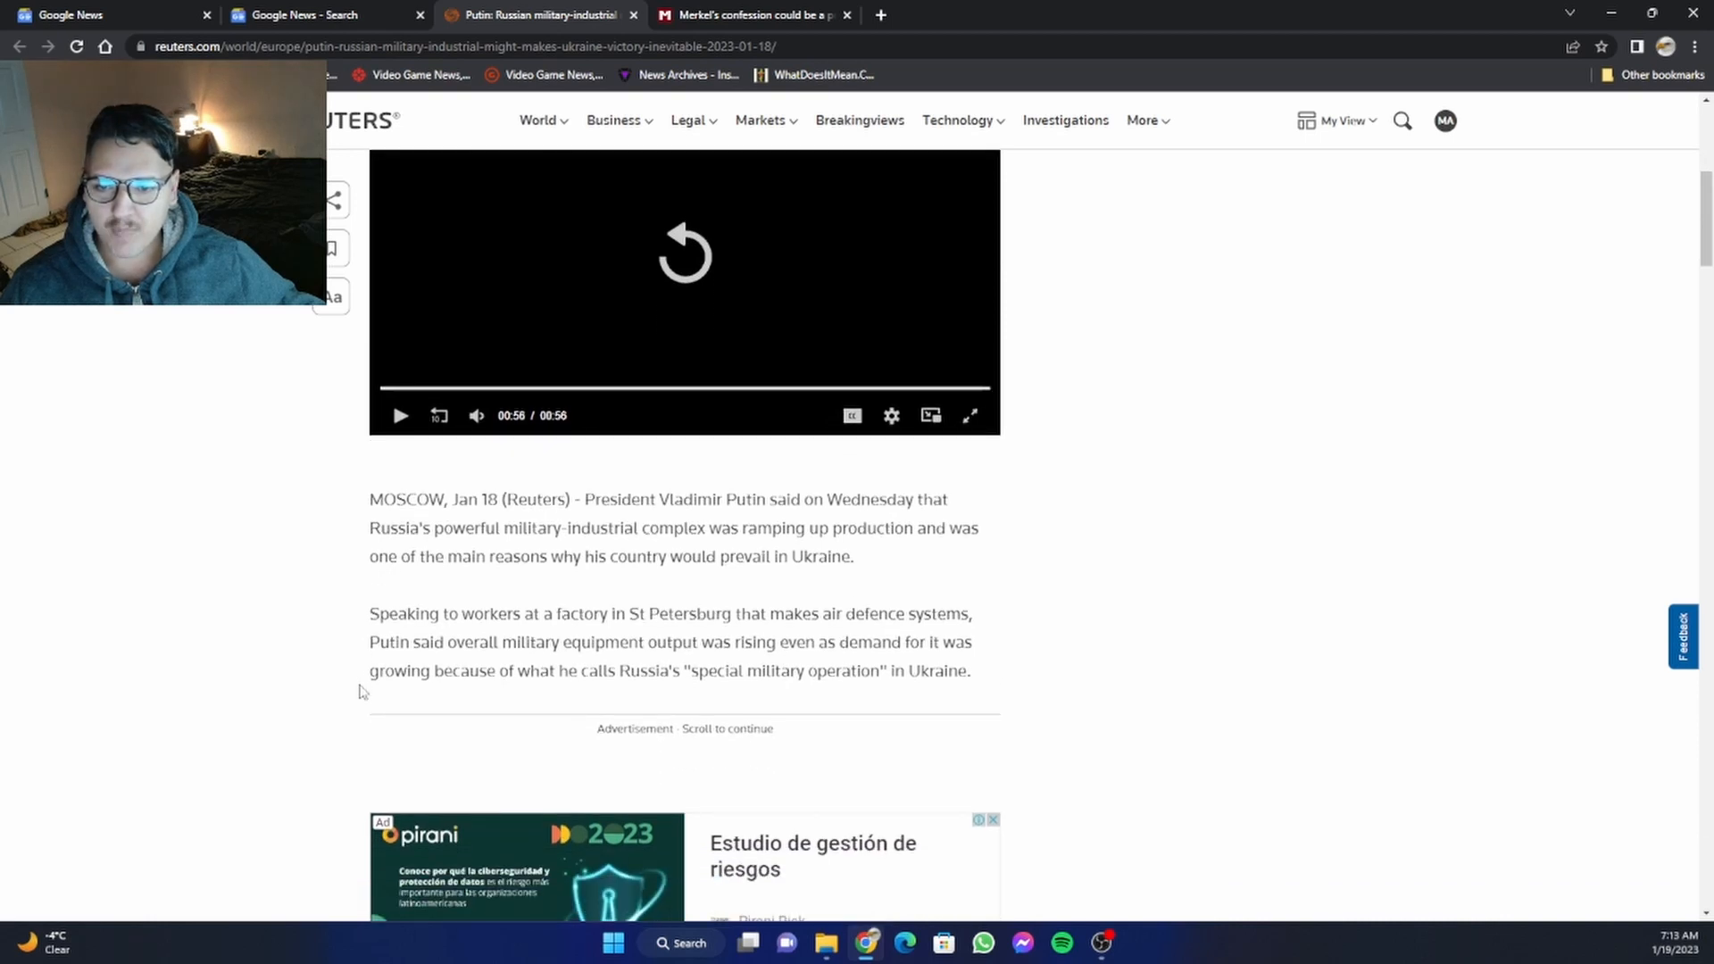
{"action": "scroll", "scroll_direction": "down", "scroll_amount": 3}
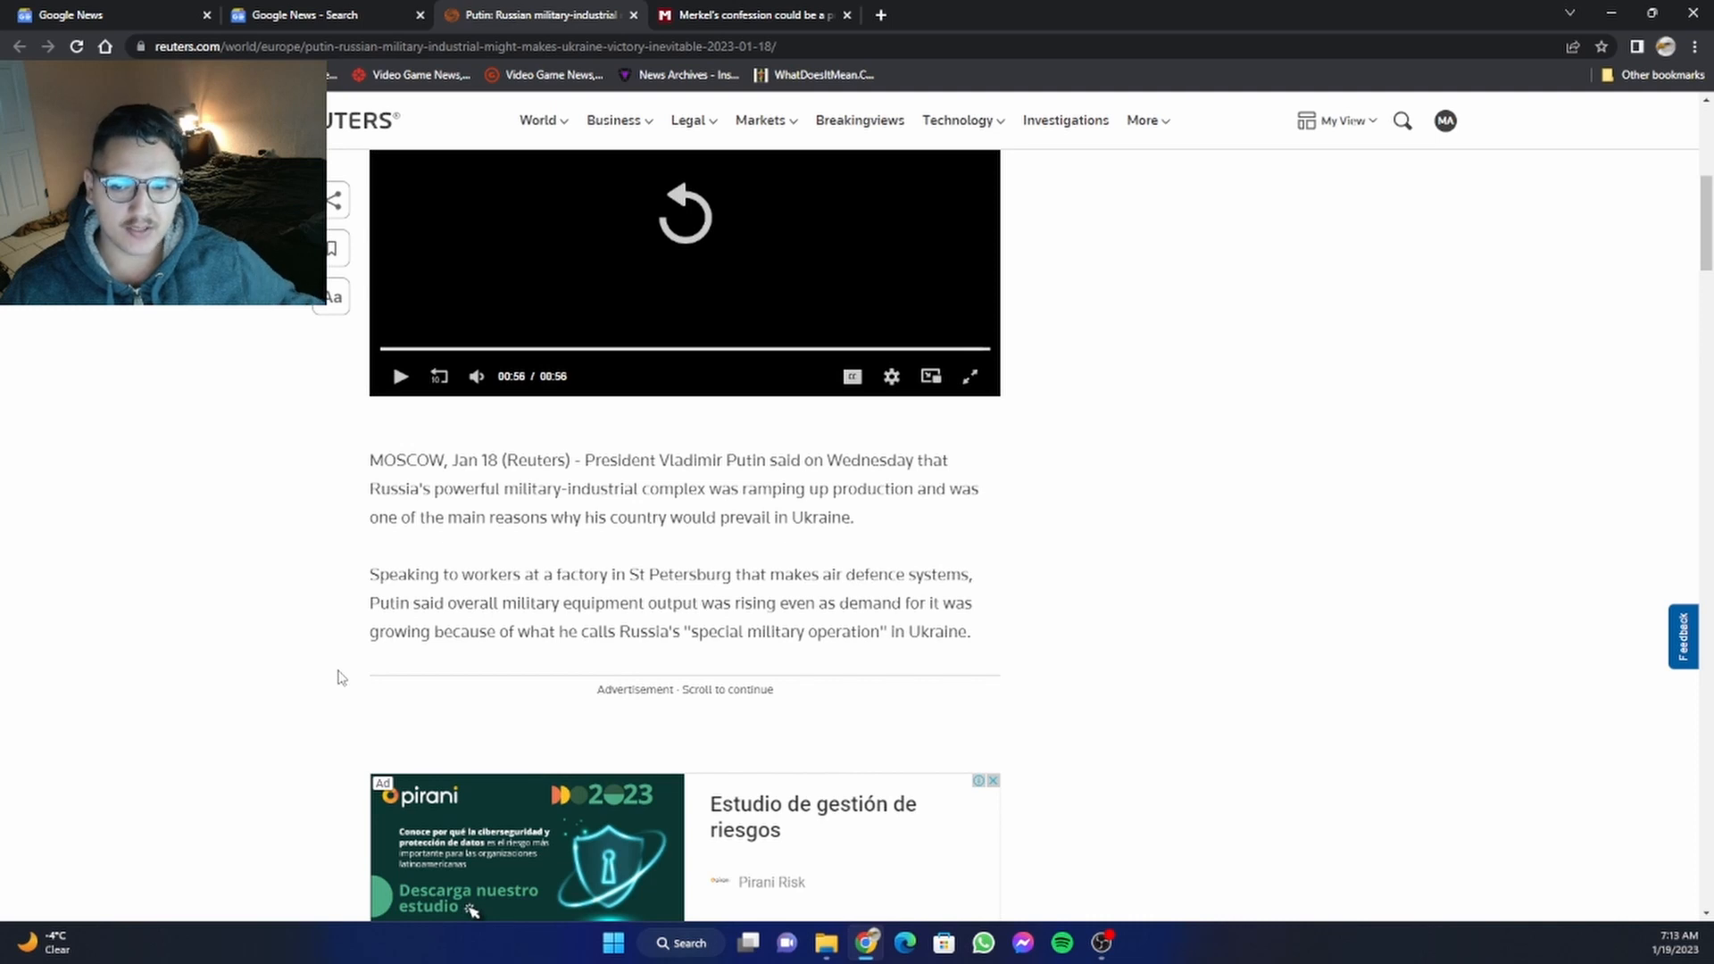
{"action": "mouse_move", "coordinate": [619, 543]}
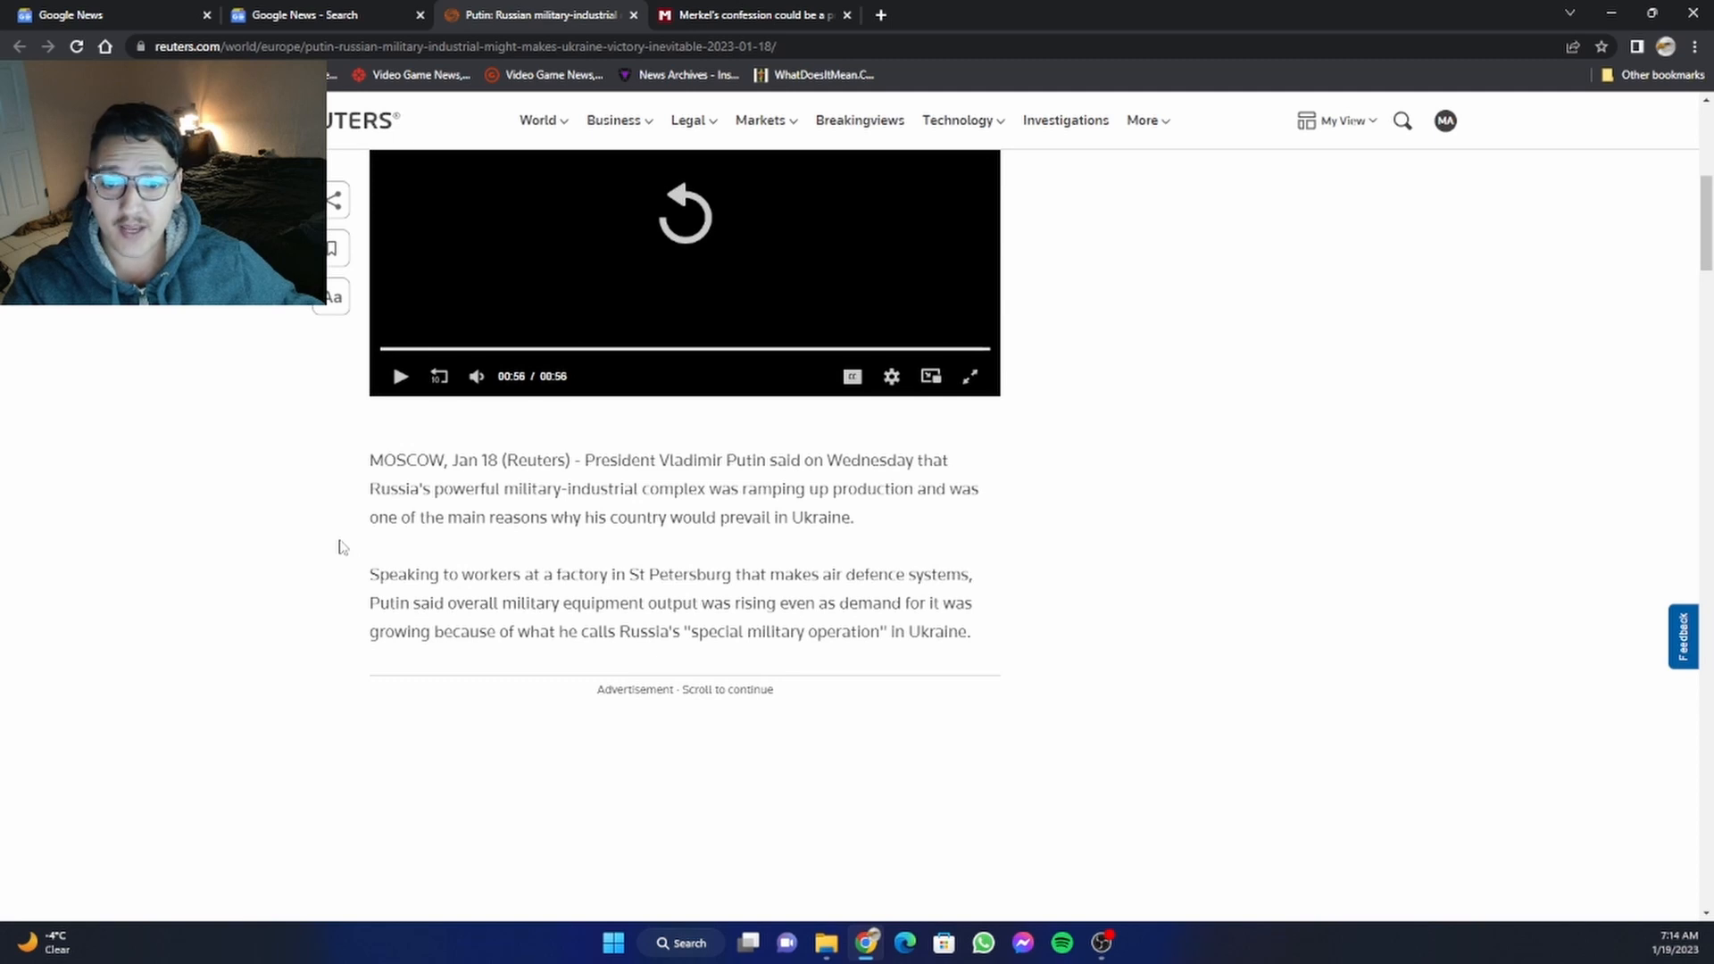
{"action": "scroll", "scroll_direction": "down", "scroll_amount": 3}
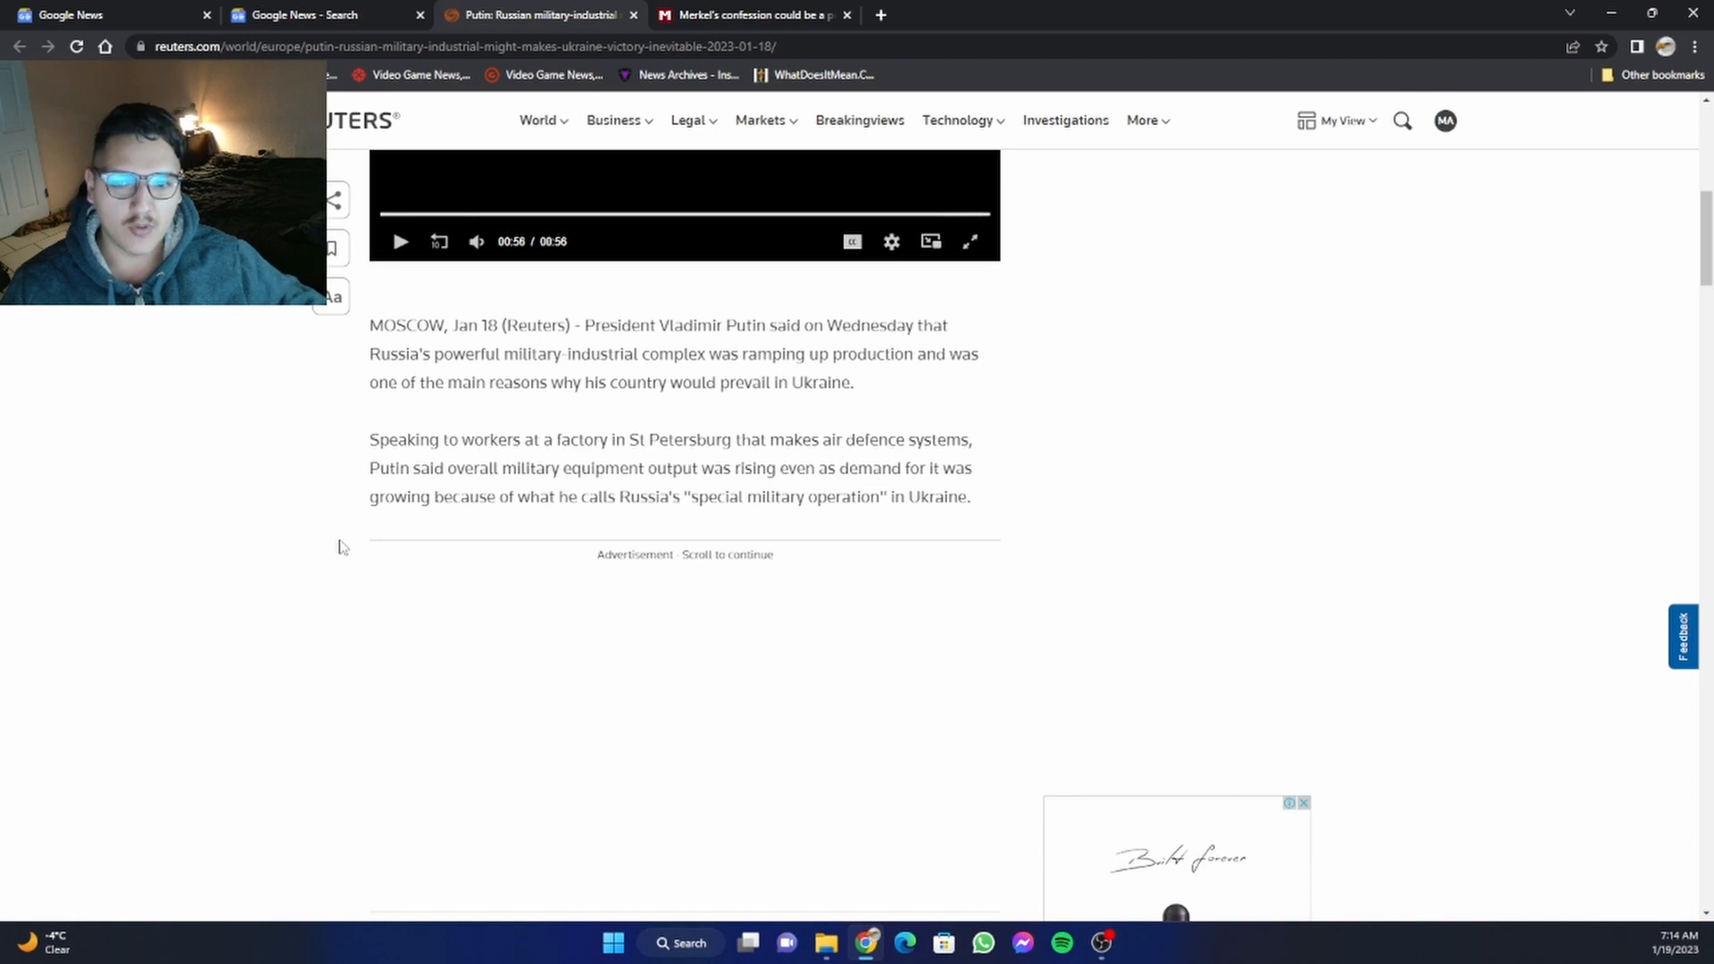
Read down past the Leningrad siege photo to the paragraph where Kyiv rejects the allegation.
{"action": "scroll", "scroll_direction": "down", "scroll_amount": 3}
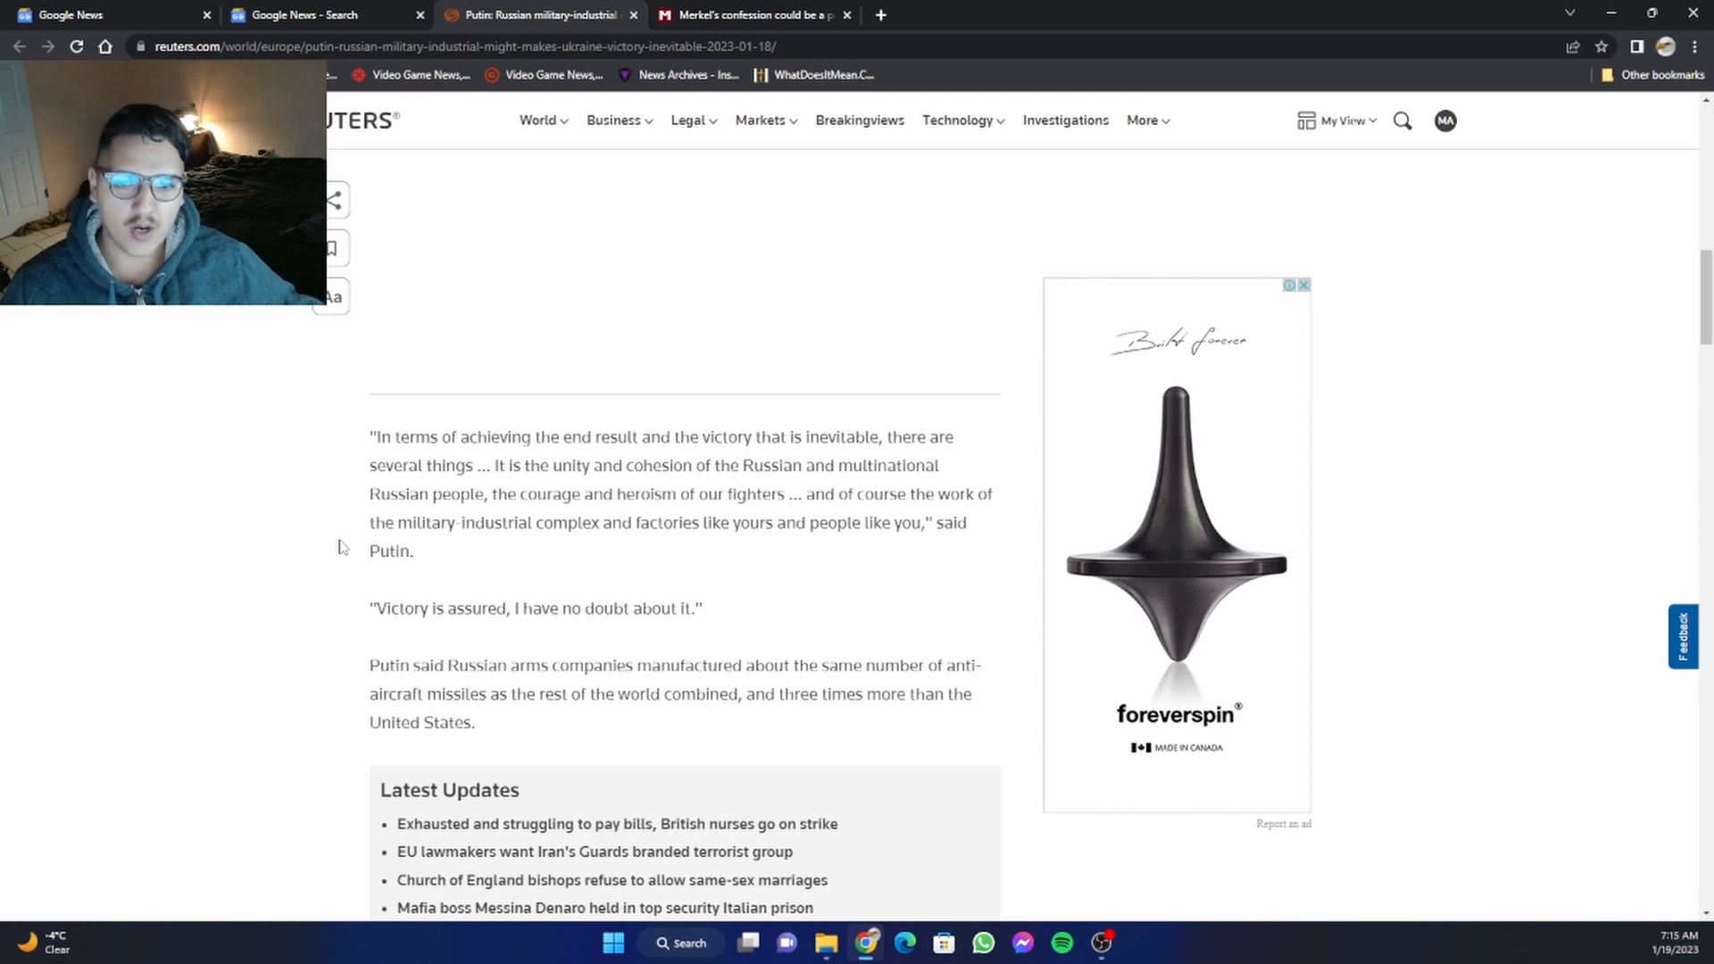
{"action": "scroll", "scroll_direction": "down", "scroll_amount": 3}
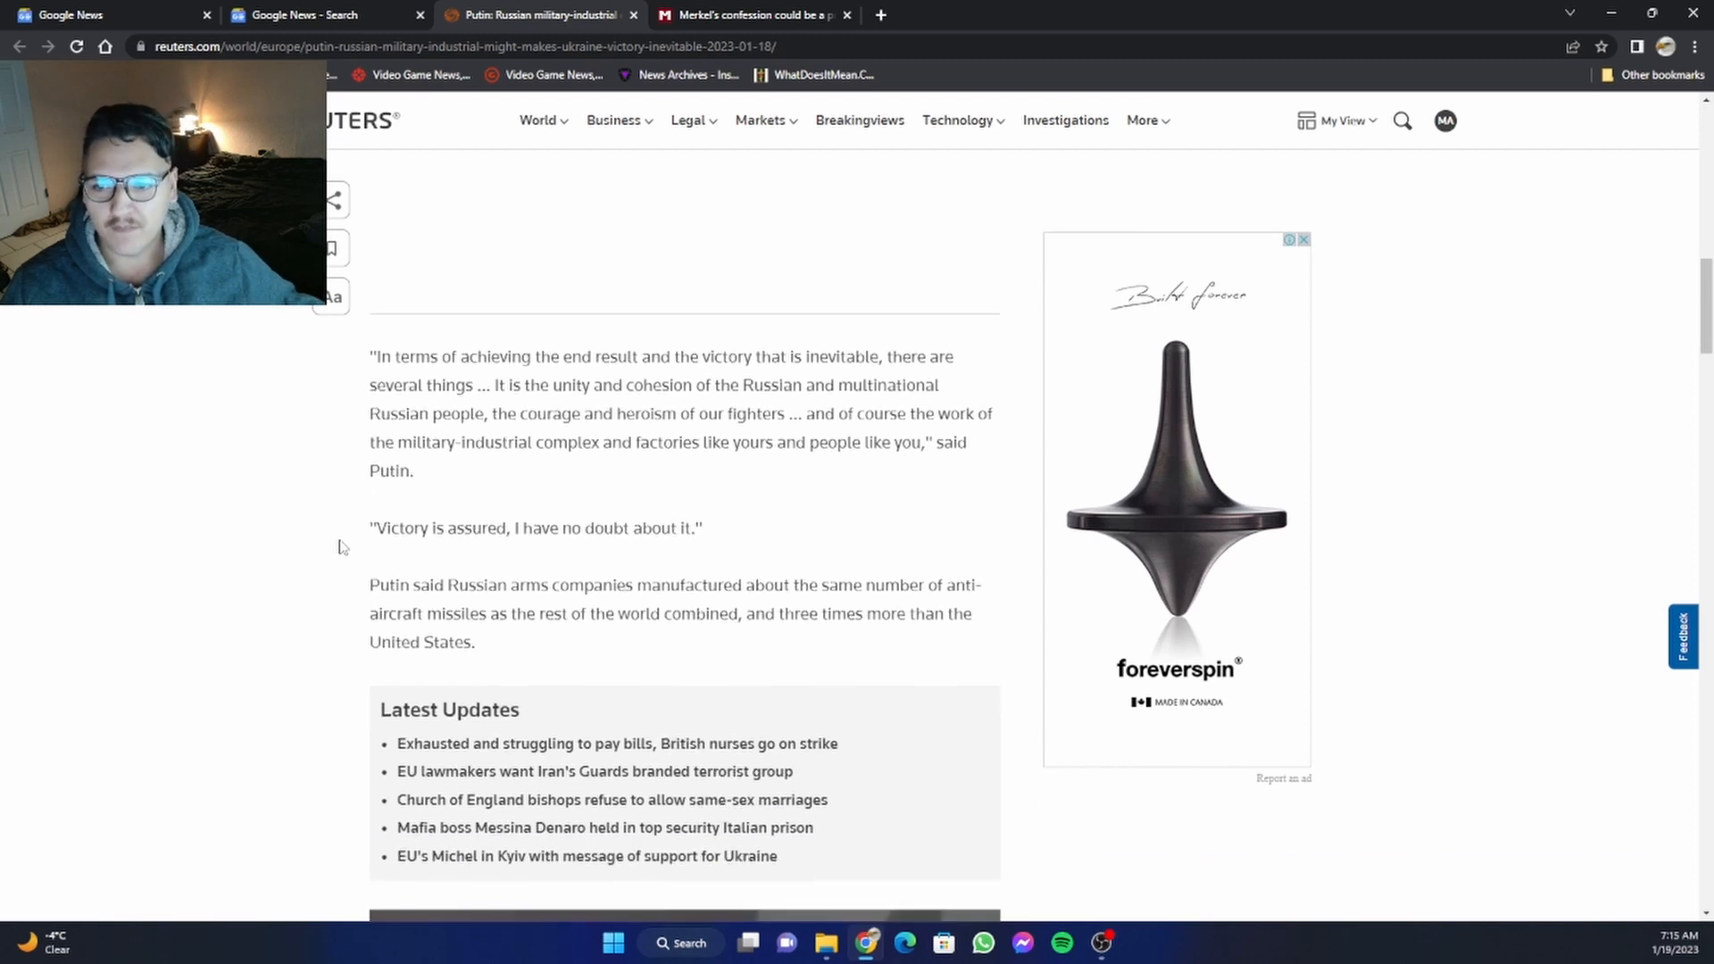
{"action": "scroll", "scroll_direction": "down", "scroll_amount": 3}
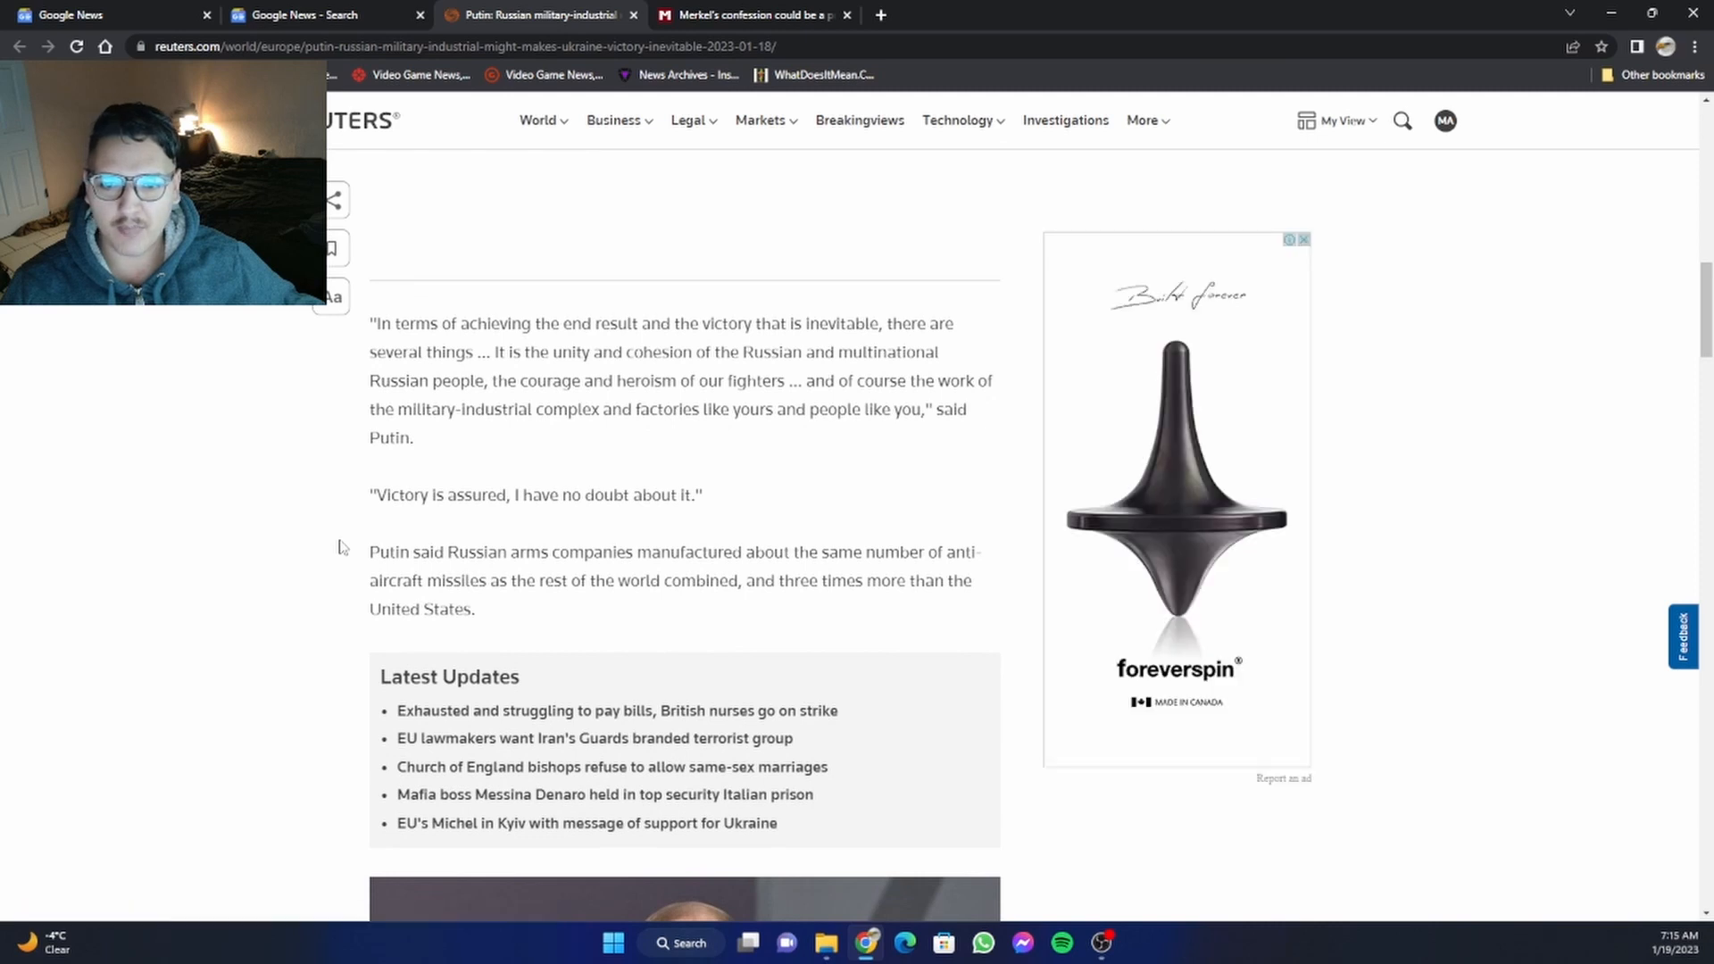
{"action": "scroll", "scroll_direction": "down", "scroll_amount": 3}
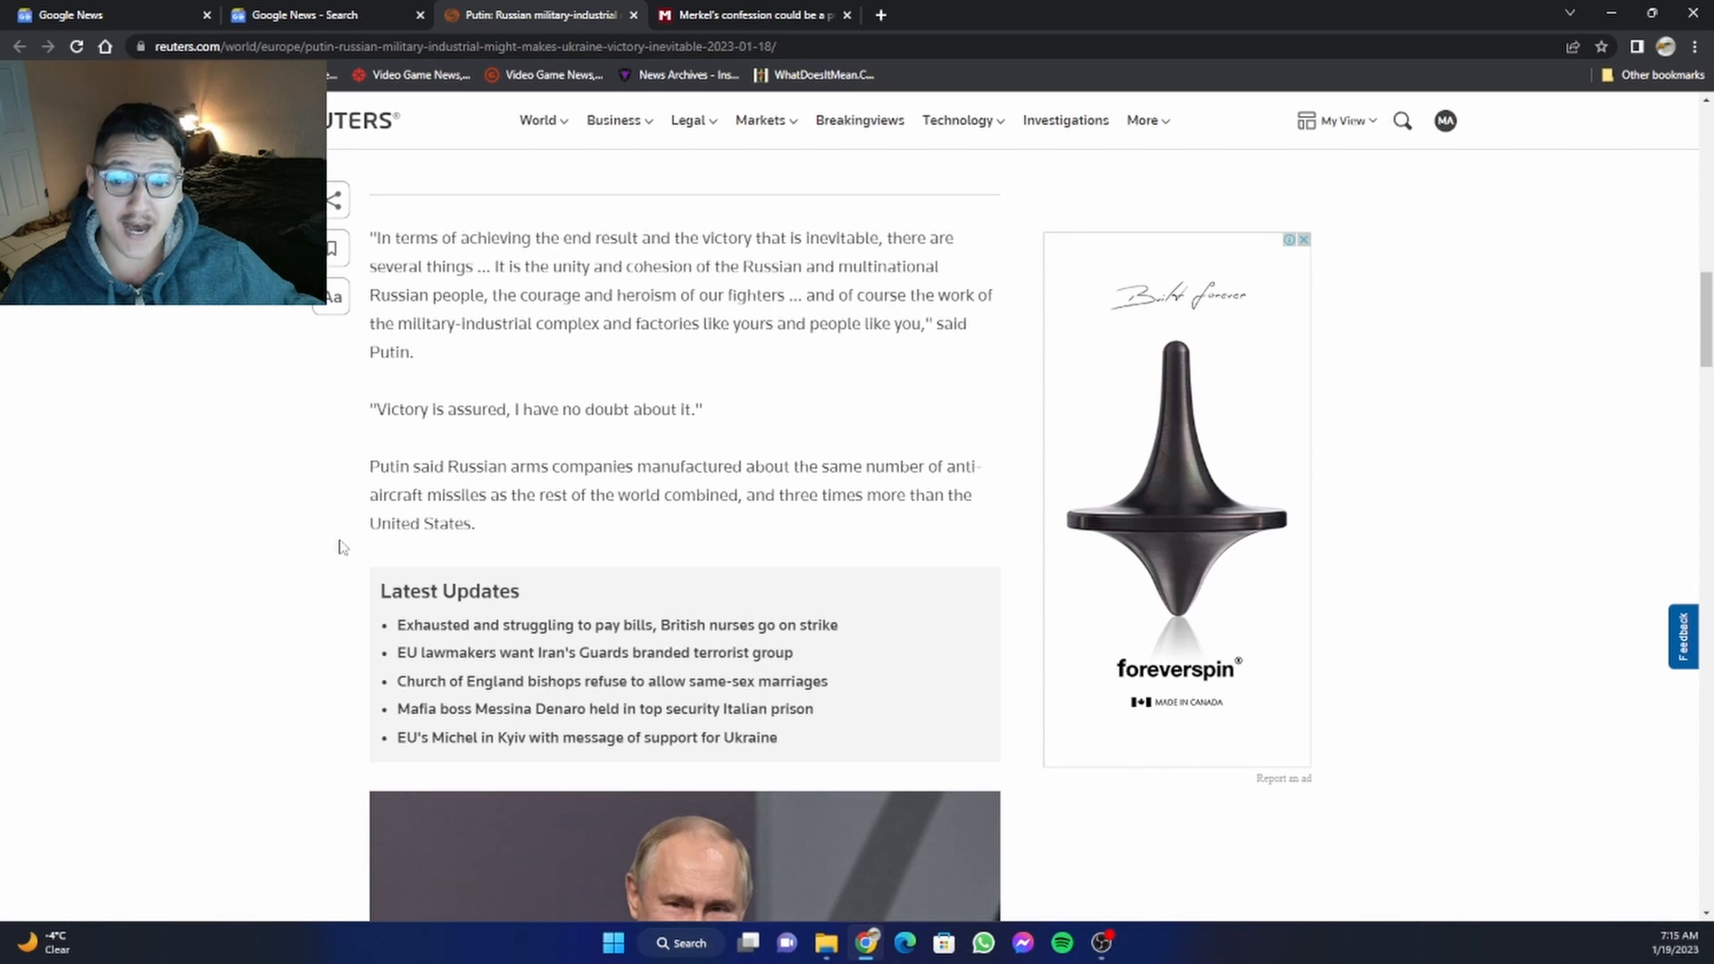
{"action": "mouse_move", "coordinate": [398, 517]}
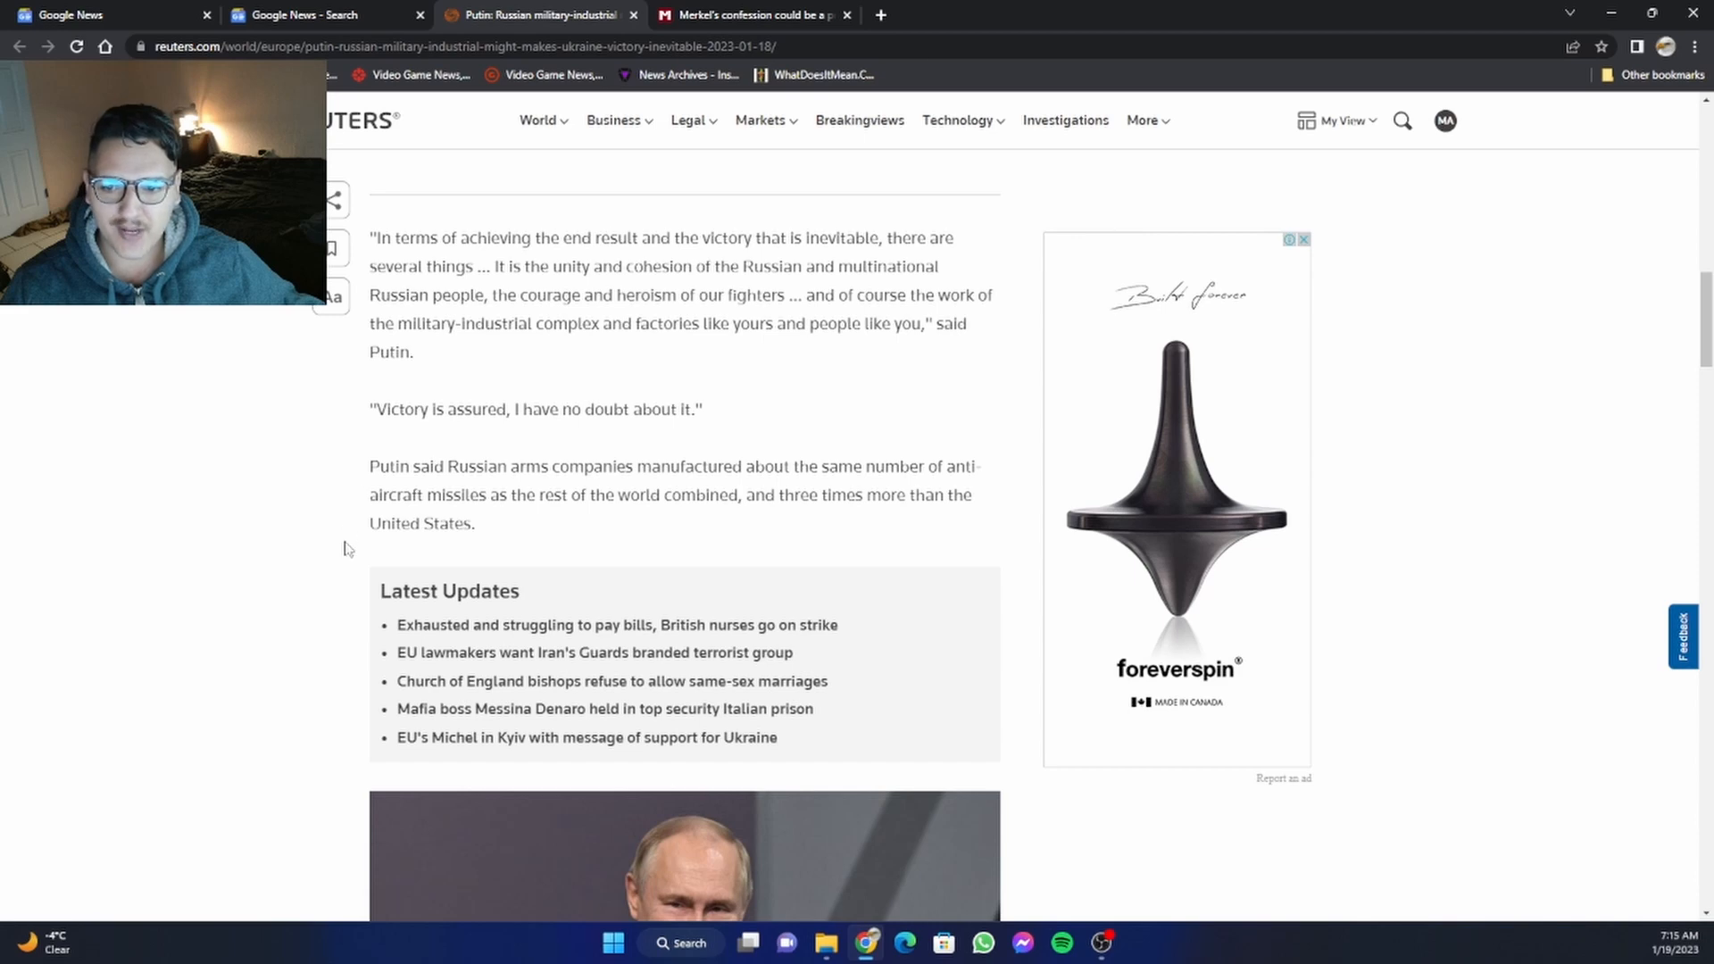
{"action": "scroll", "scroll_direction": "down", "scroll_amount": 3}
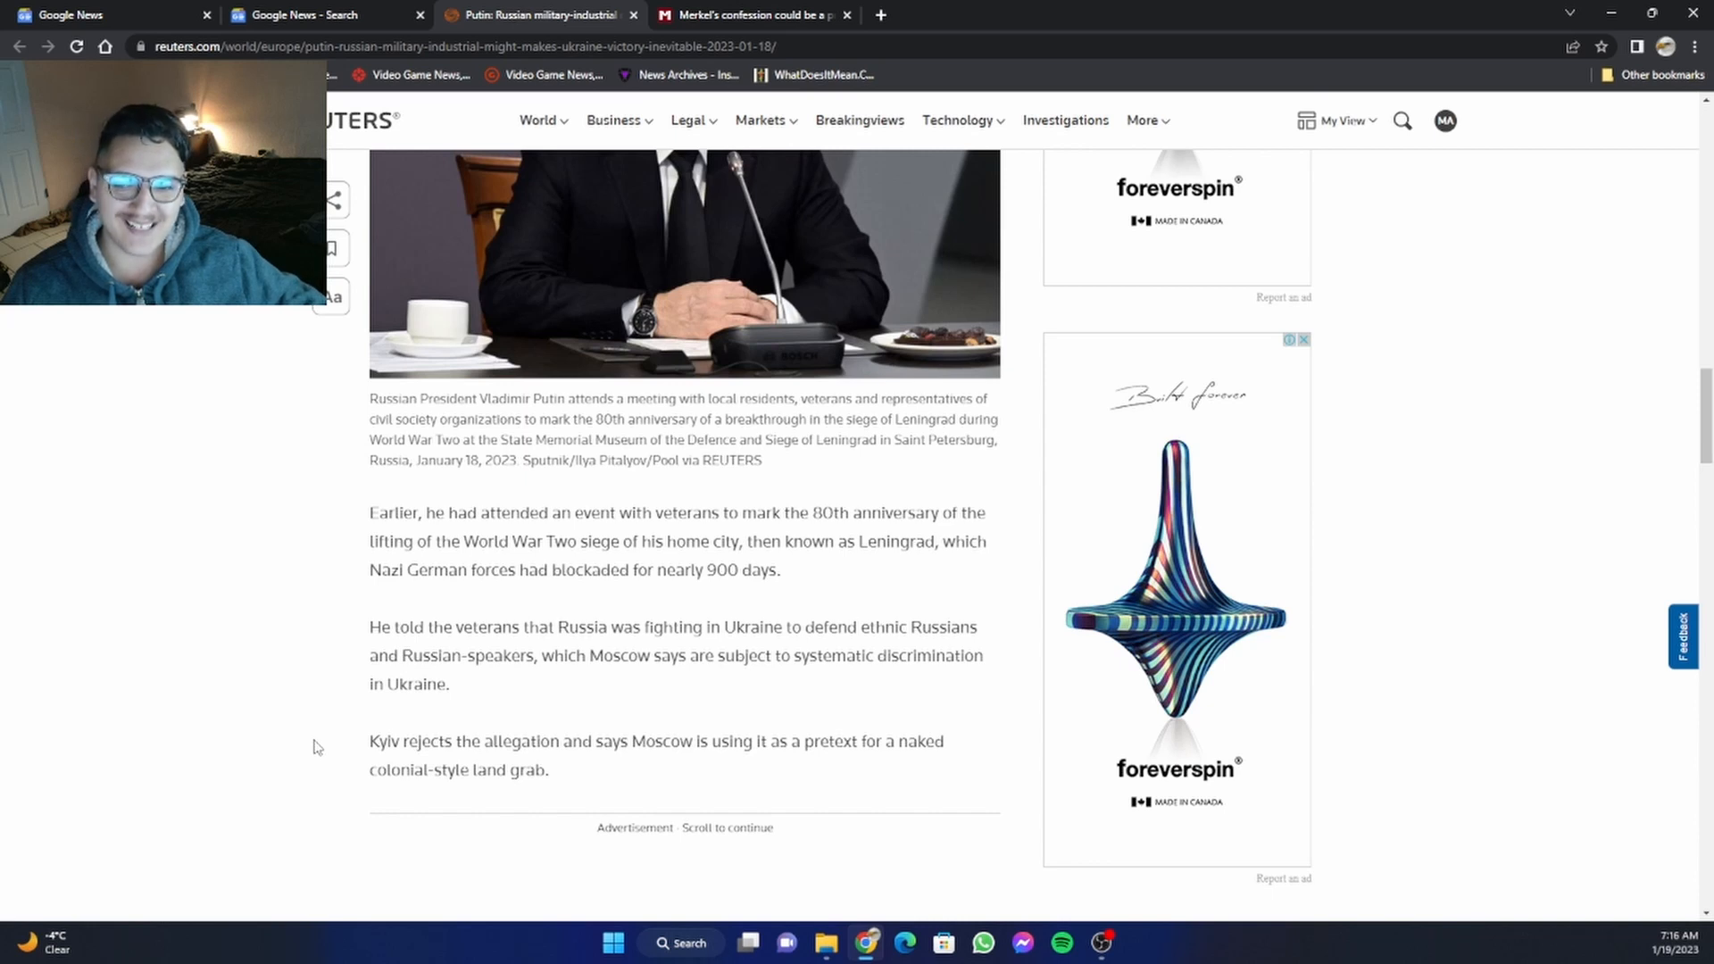
{"action": "scroll", "scroll_direction": "down", "scroll_amount": 3}
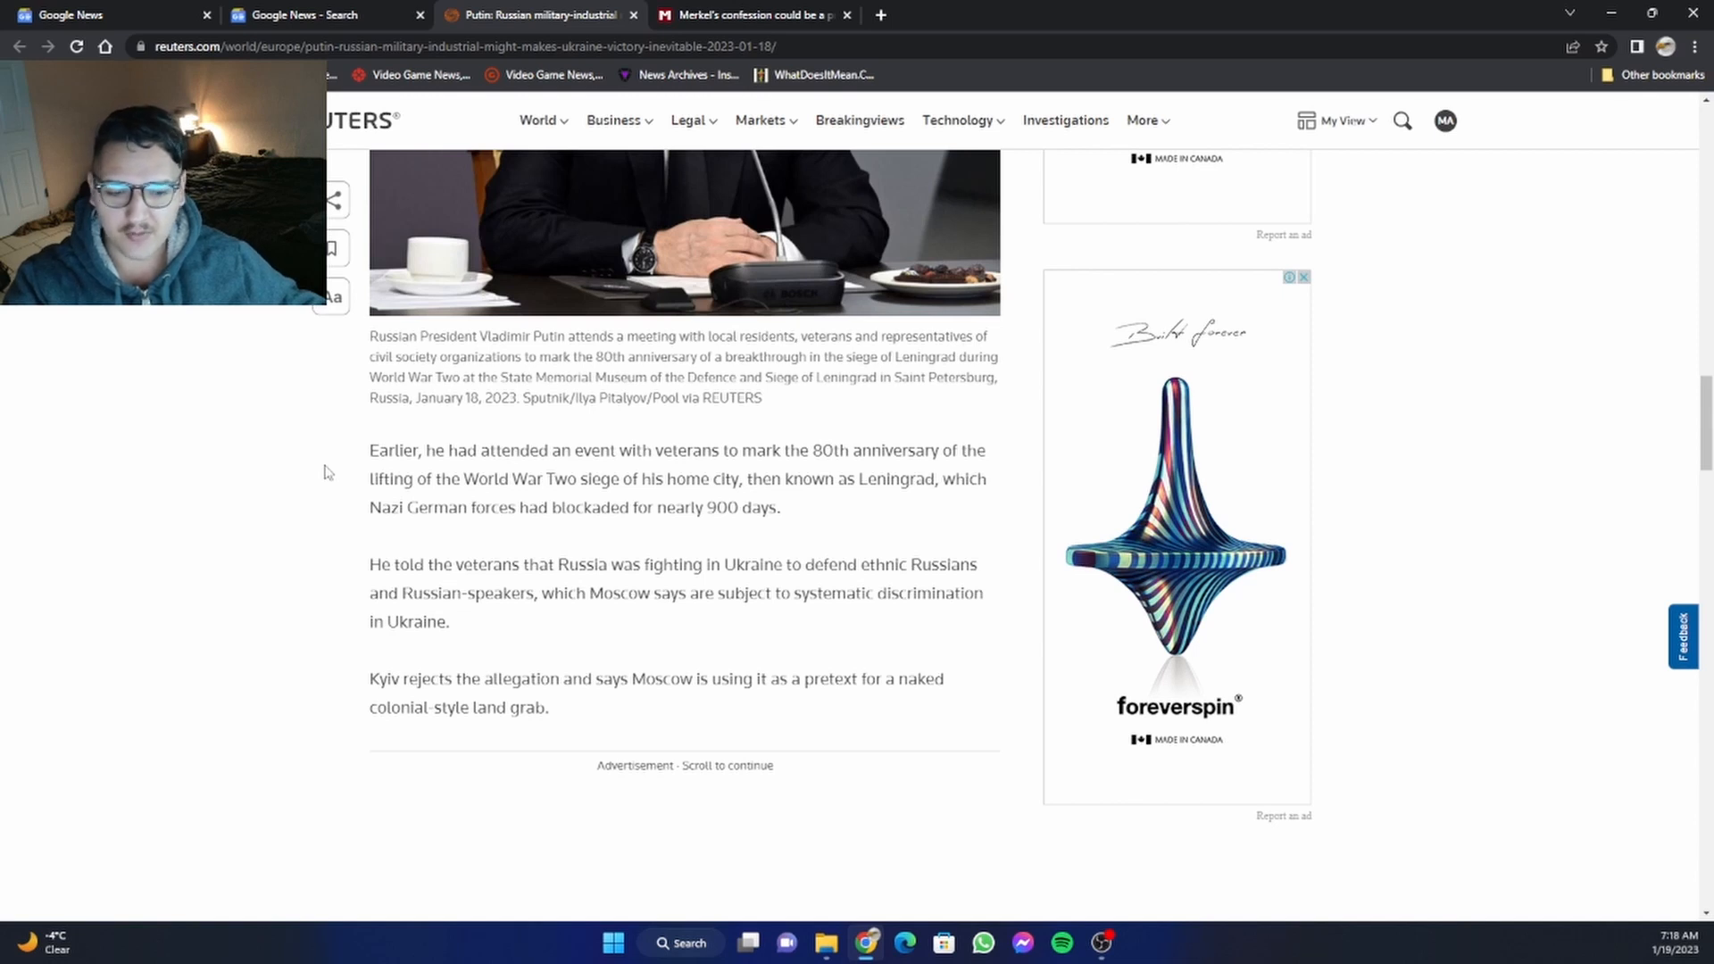
{"action": "scroll", "scroll_direction": "down", "scroll_amount": 3}
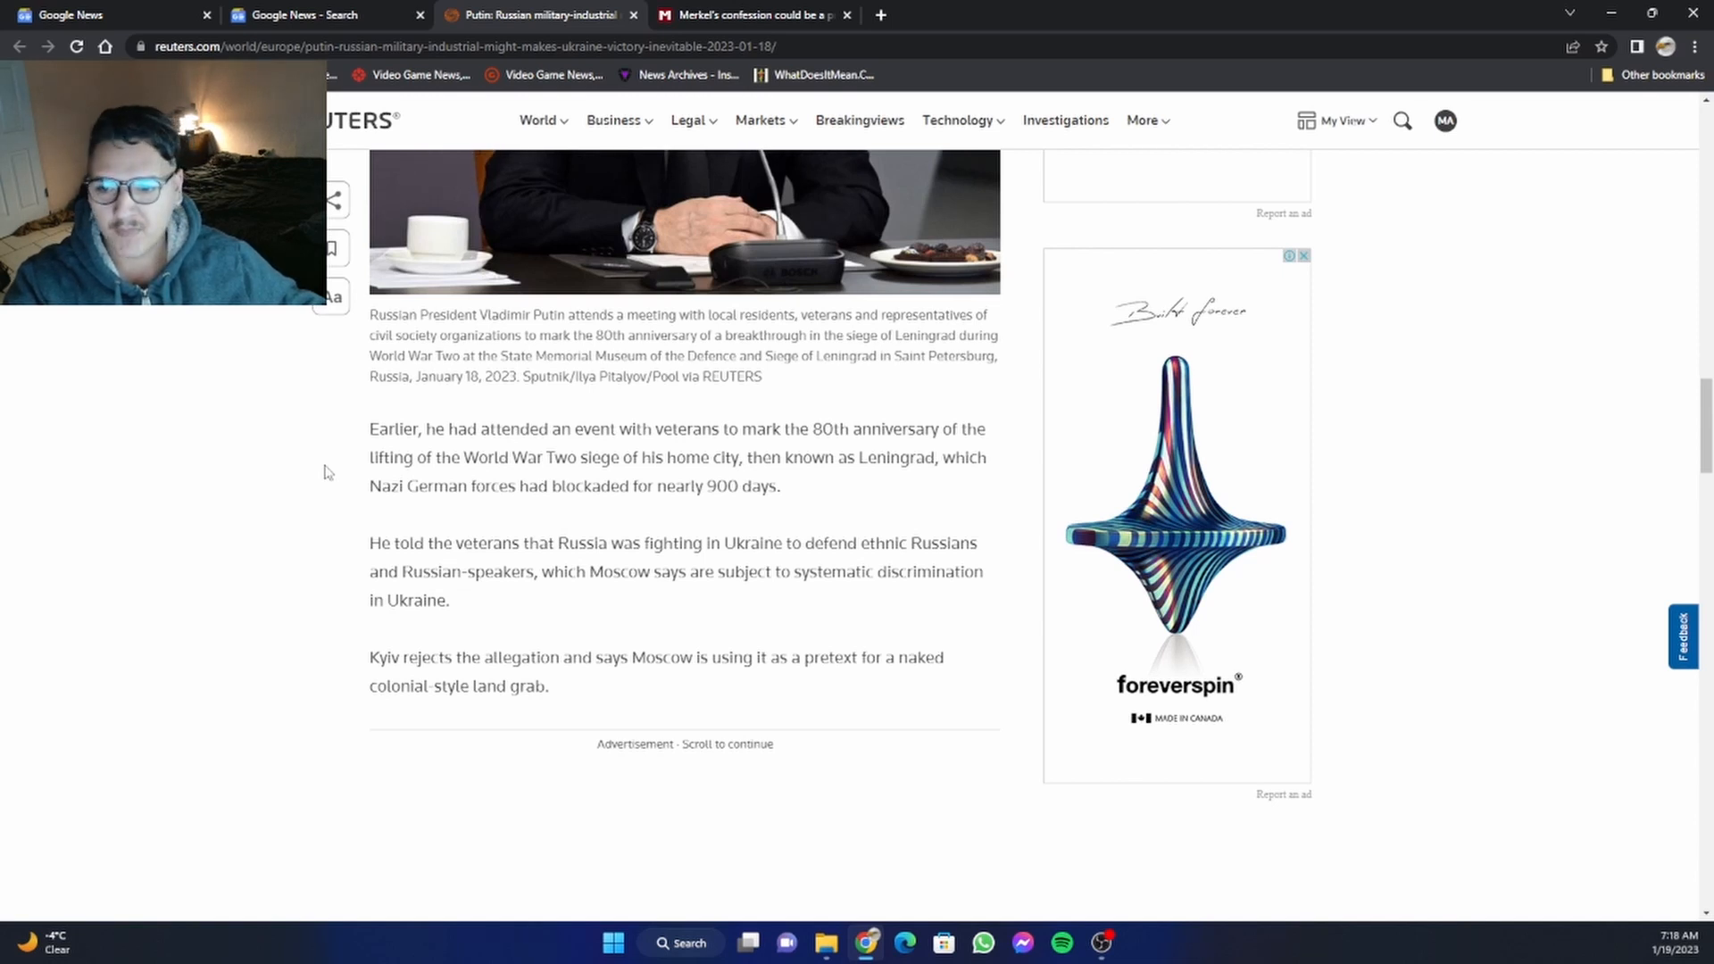
{"action": "scroll", "scroll_direction": "down", "scroll_amount": 3}
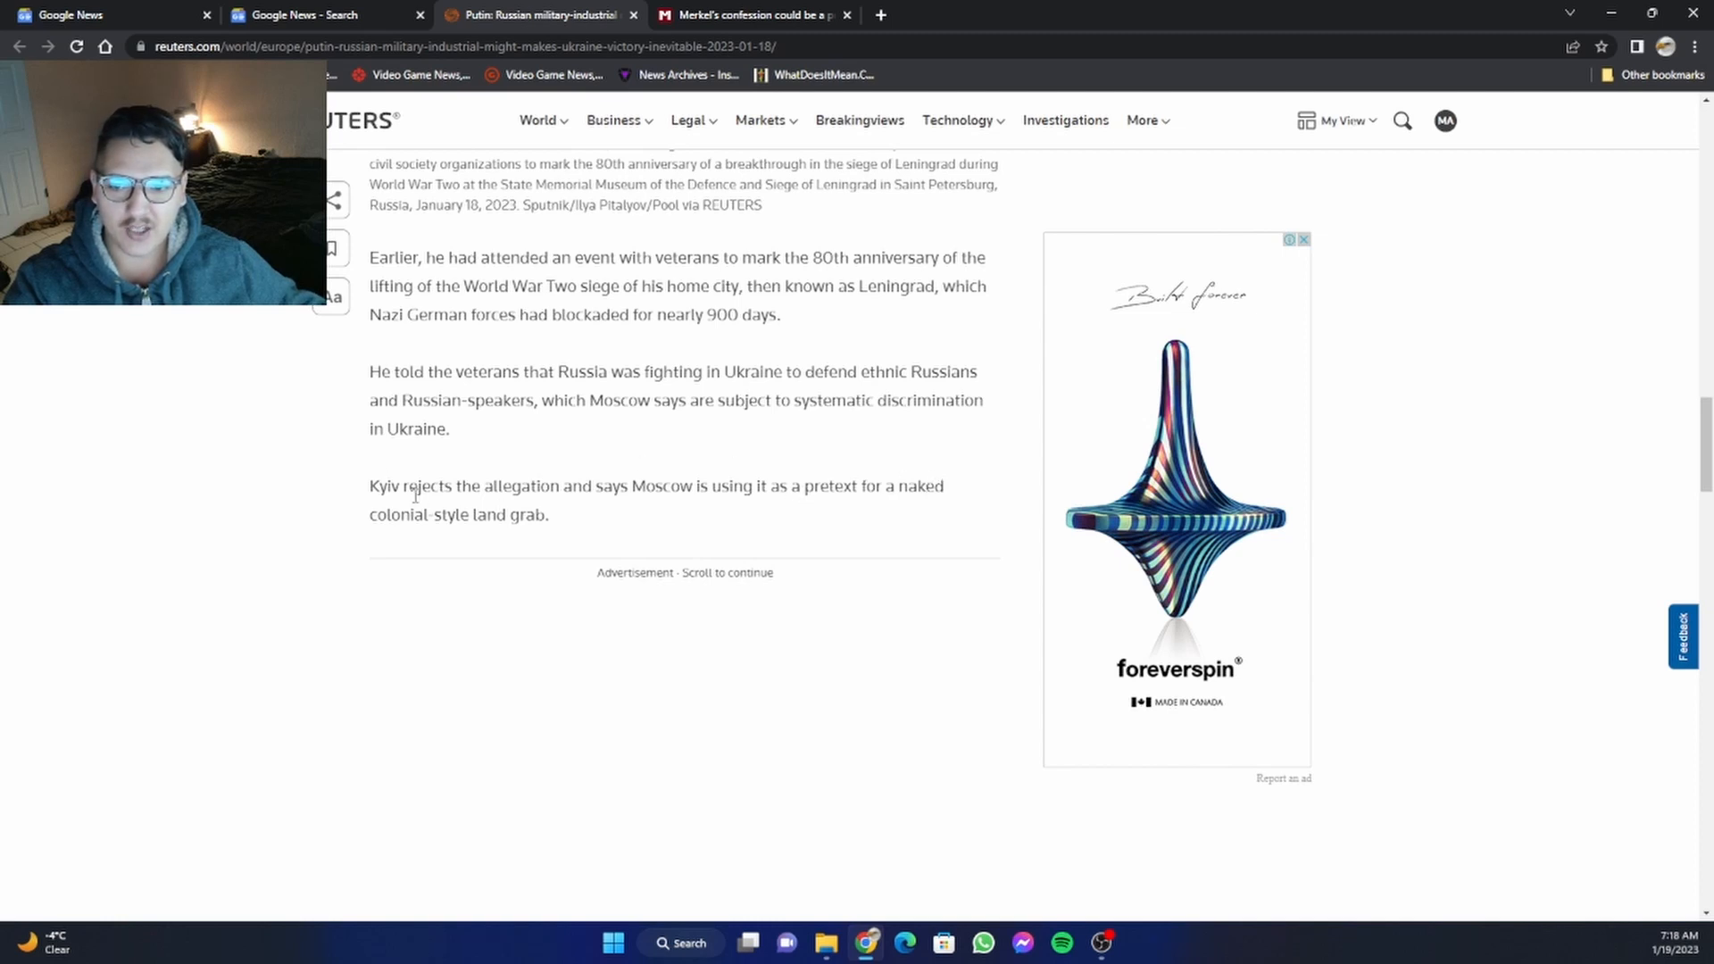
{"action": "mouse_move", "coordinate": [370, 493]}
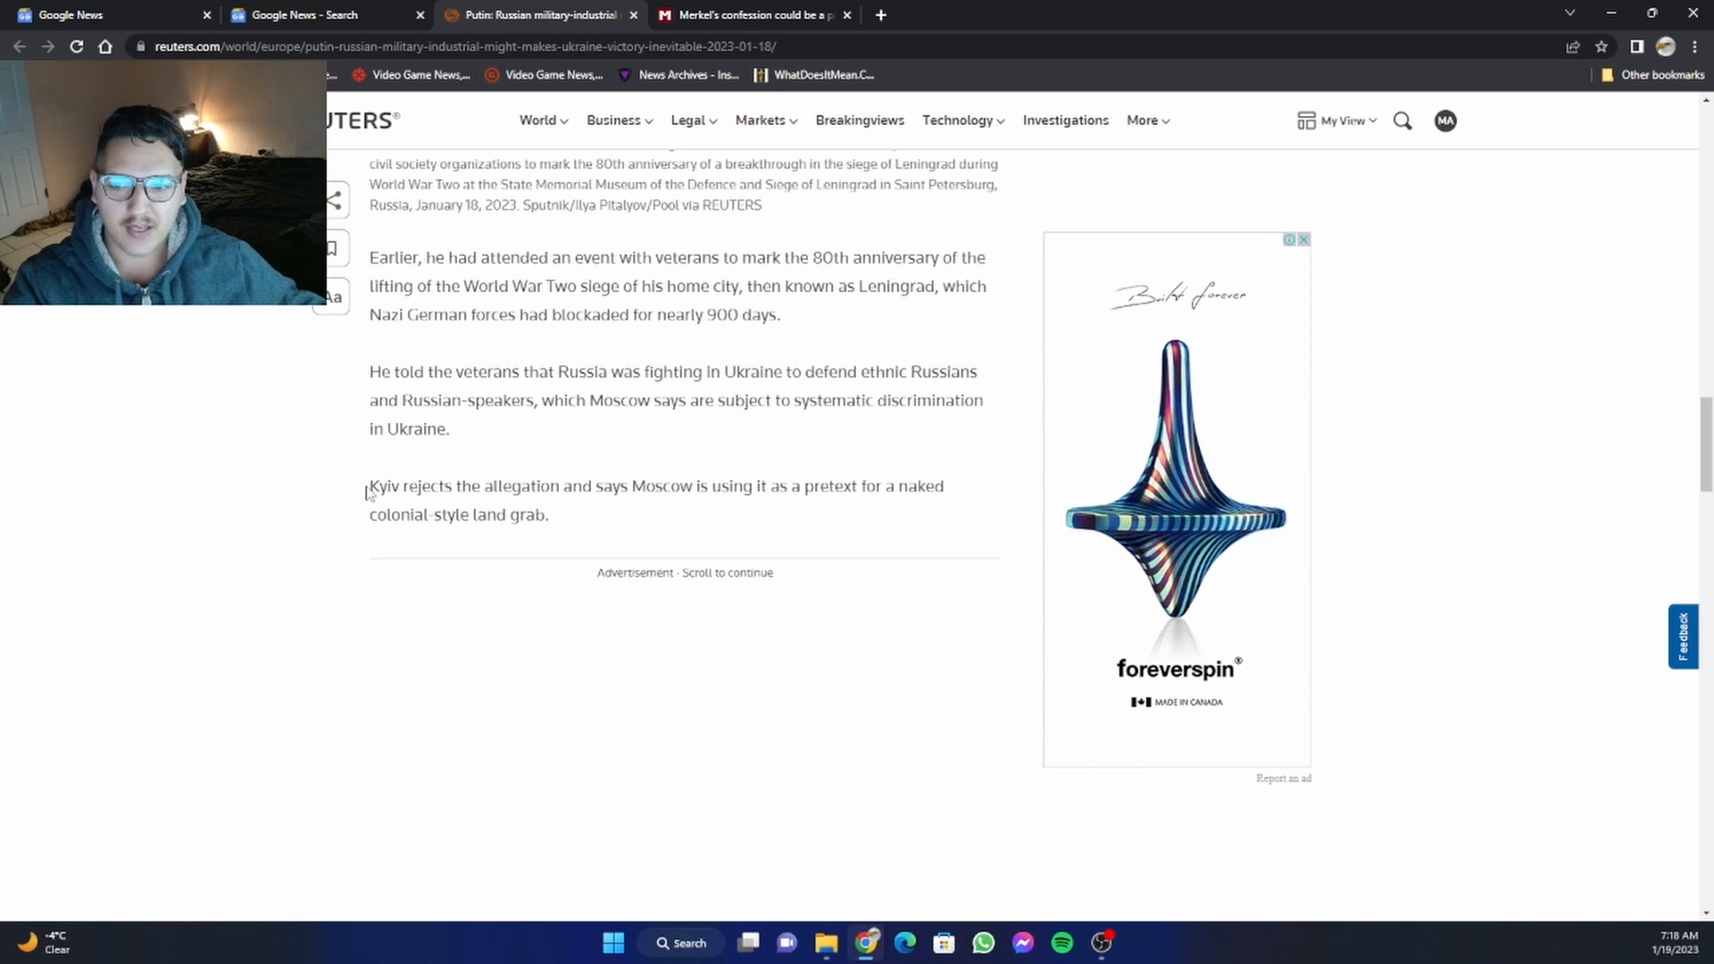
{"action": "left_click_drag", "start_coordinate": [370, 485], "coordinate": [568, 485]}
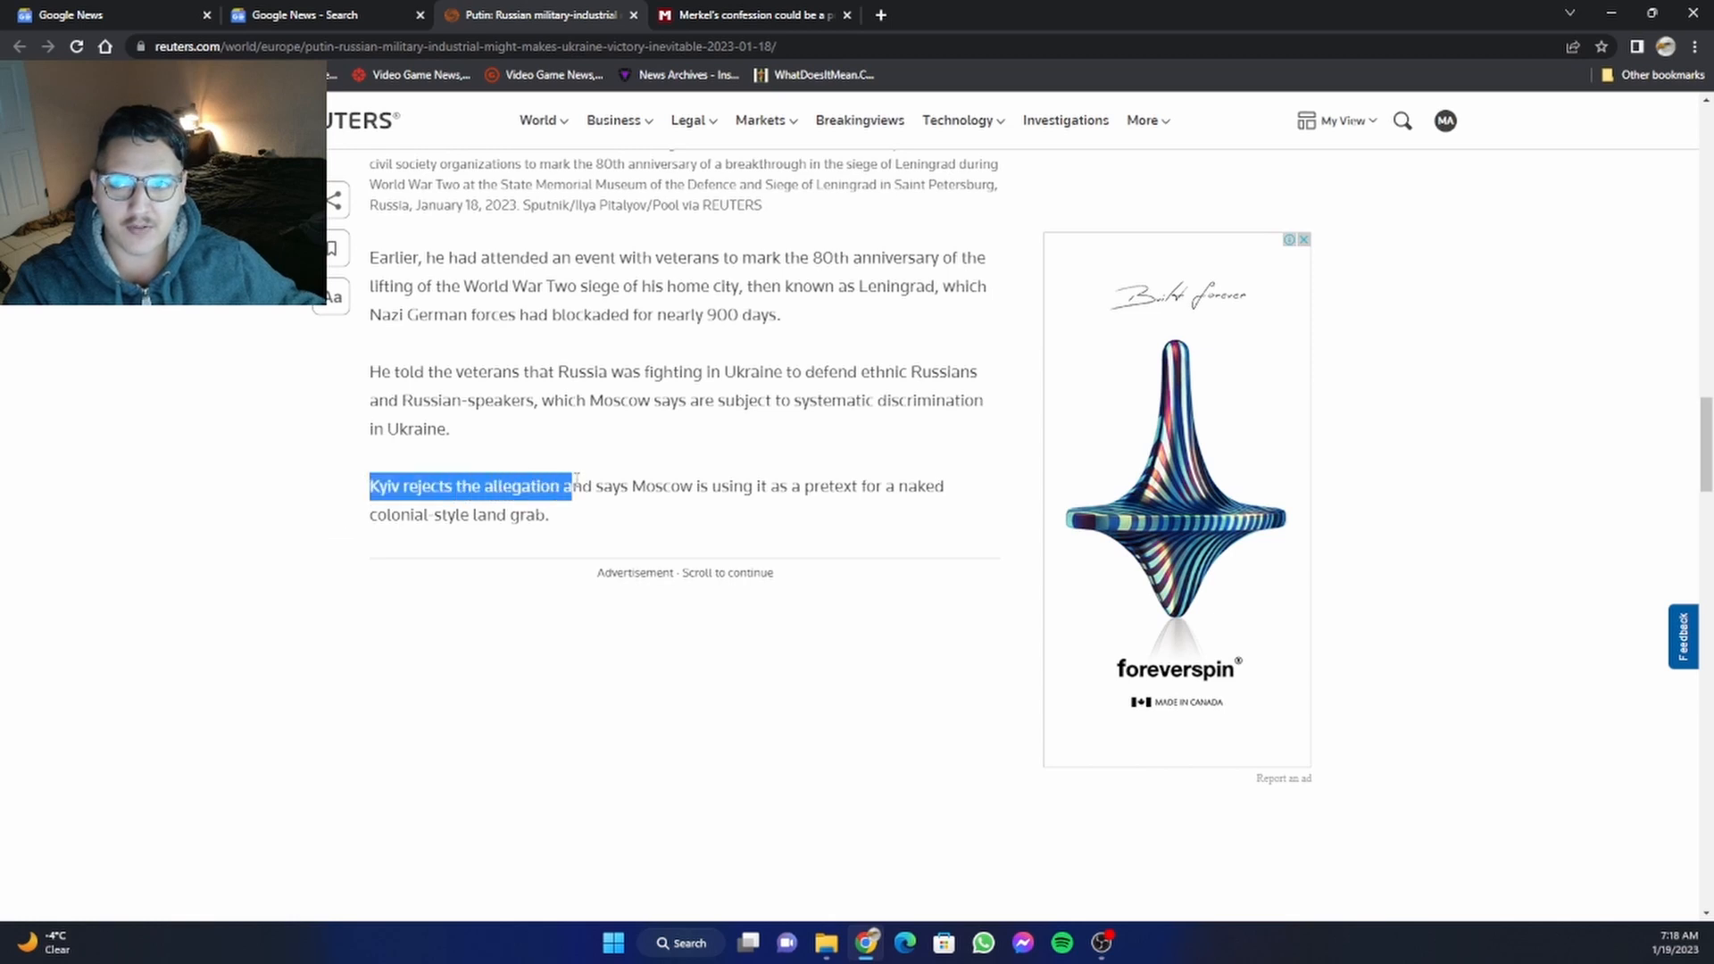
{"action": "left_click", "coordinate": [318, 477]}
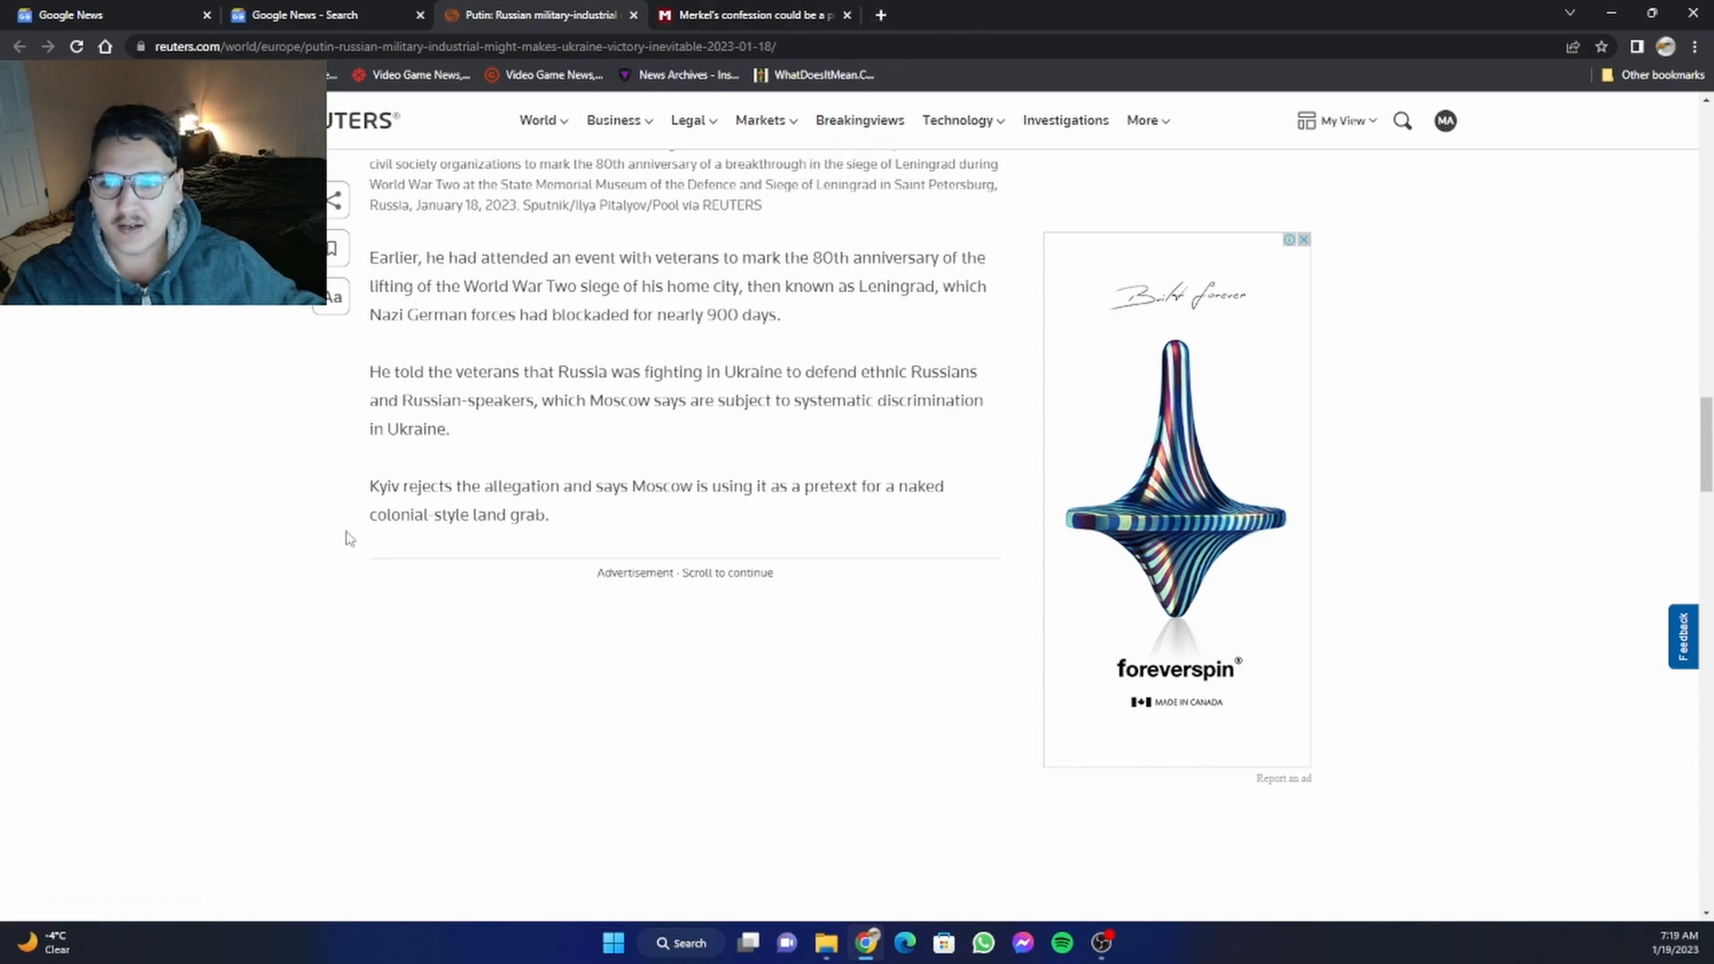
Read down to the article's reporting credits, then return toward the headline and finished video.
{"action": "scroll", "scroll_direction": "down", "scroll_amount": 3}
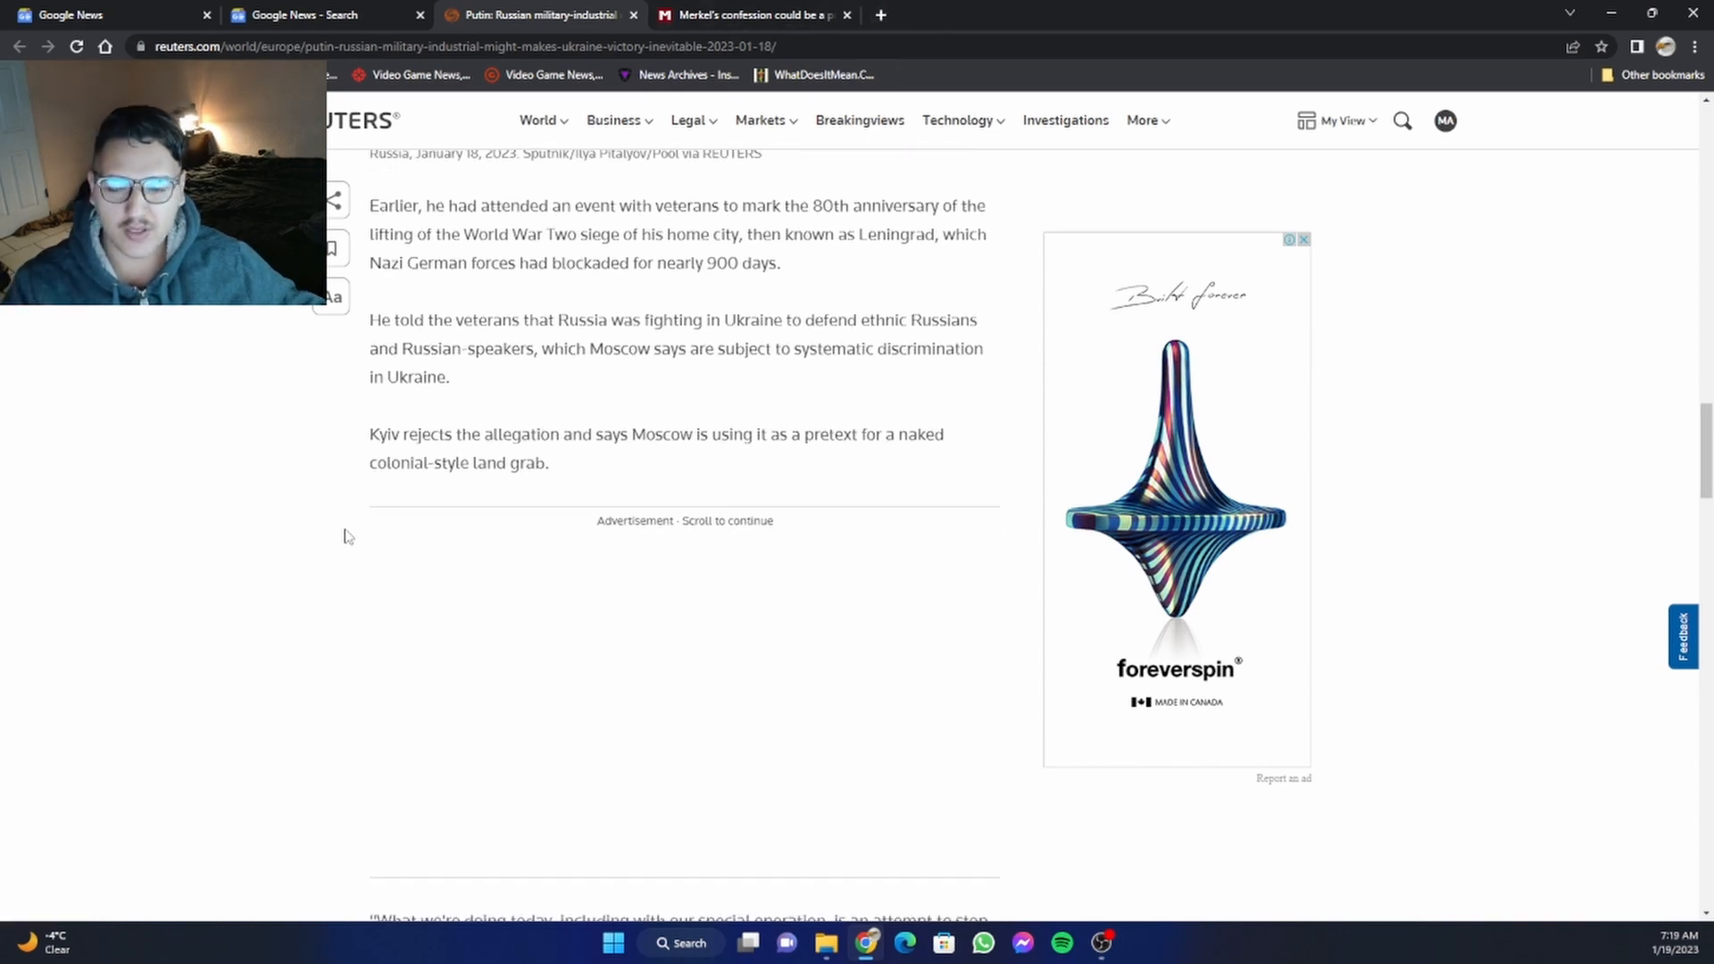
{"action": "scroll", "scroll_direction": "down", "scroll_amount": 3}
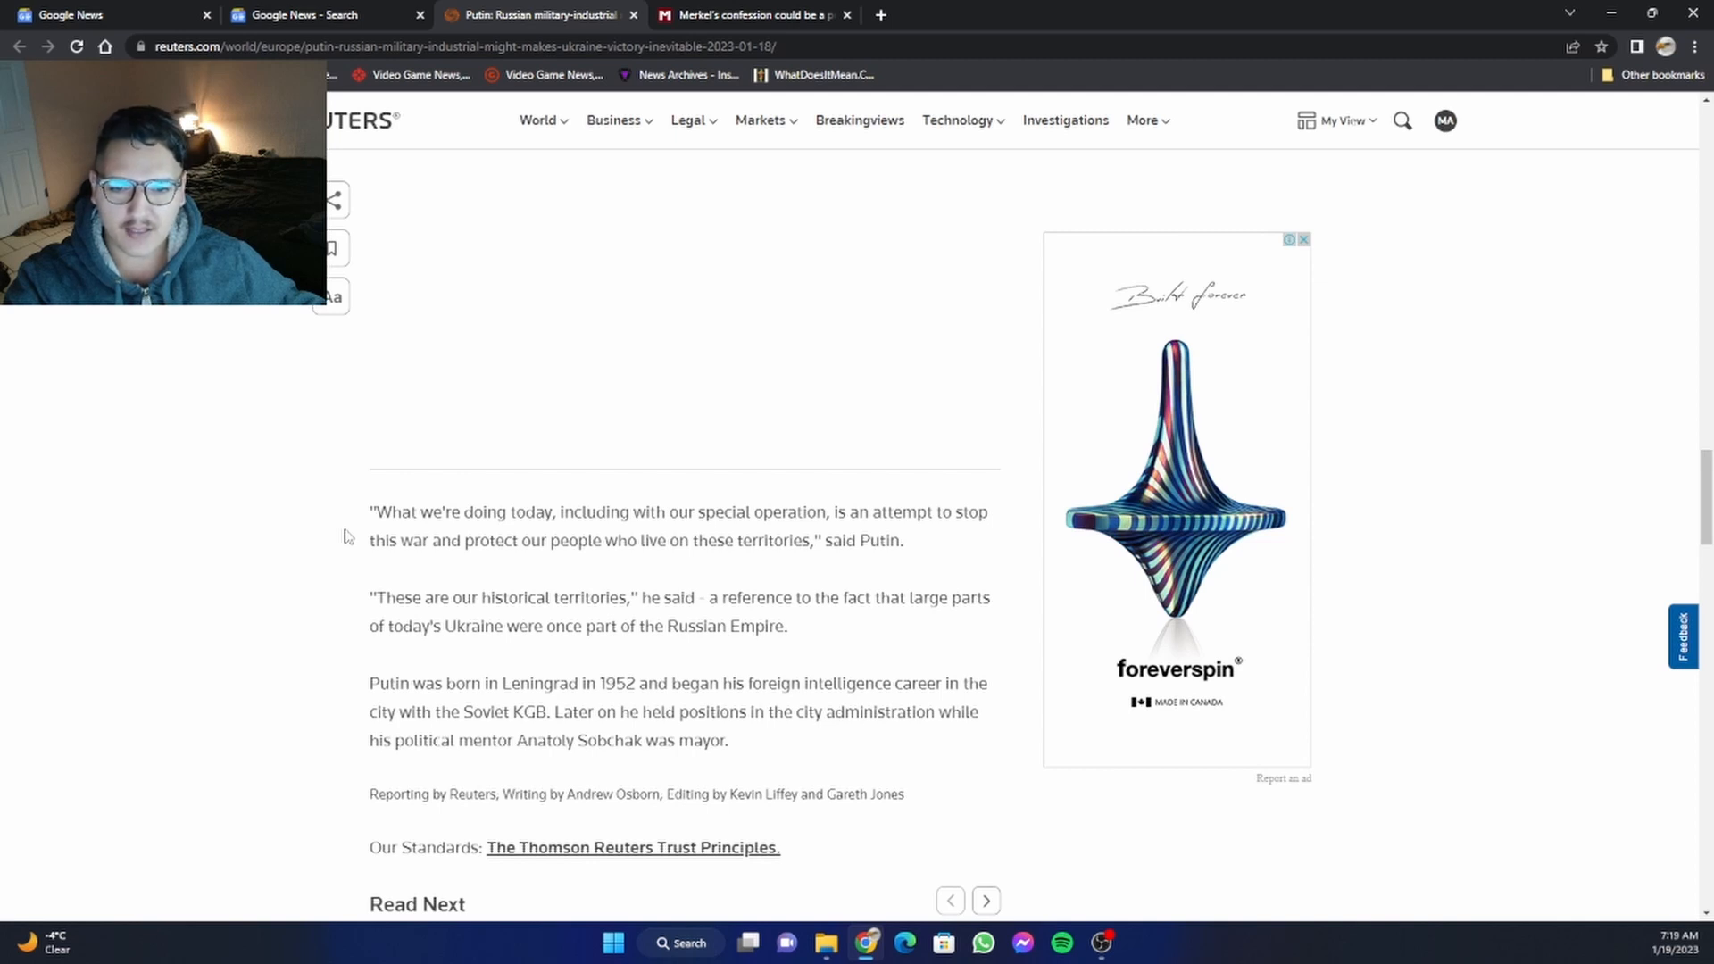
{"action": "scroll", "scroll_direction": "down", "scroll_amount": 3}
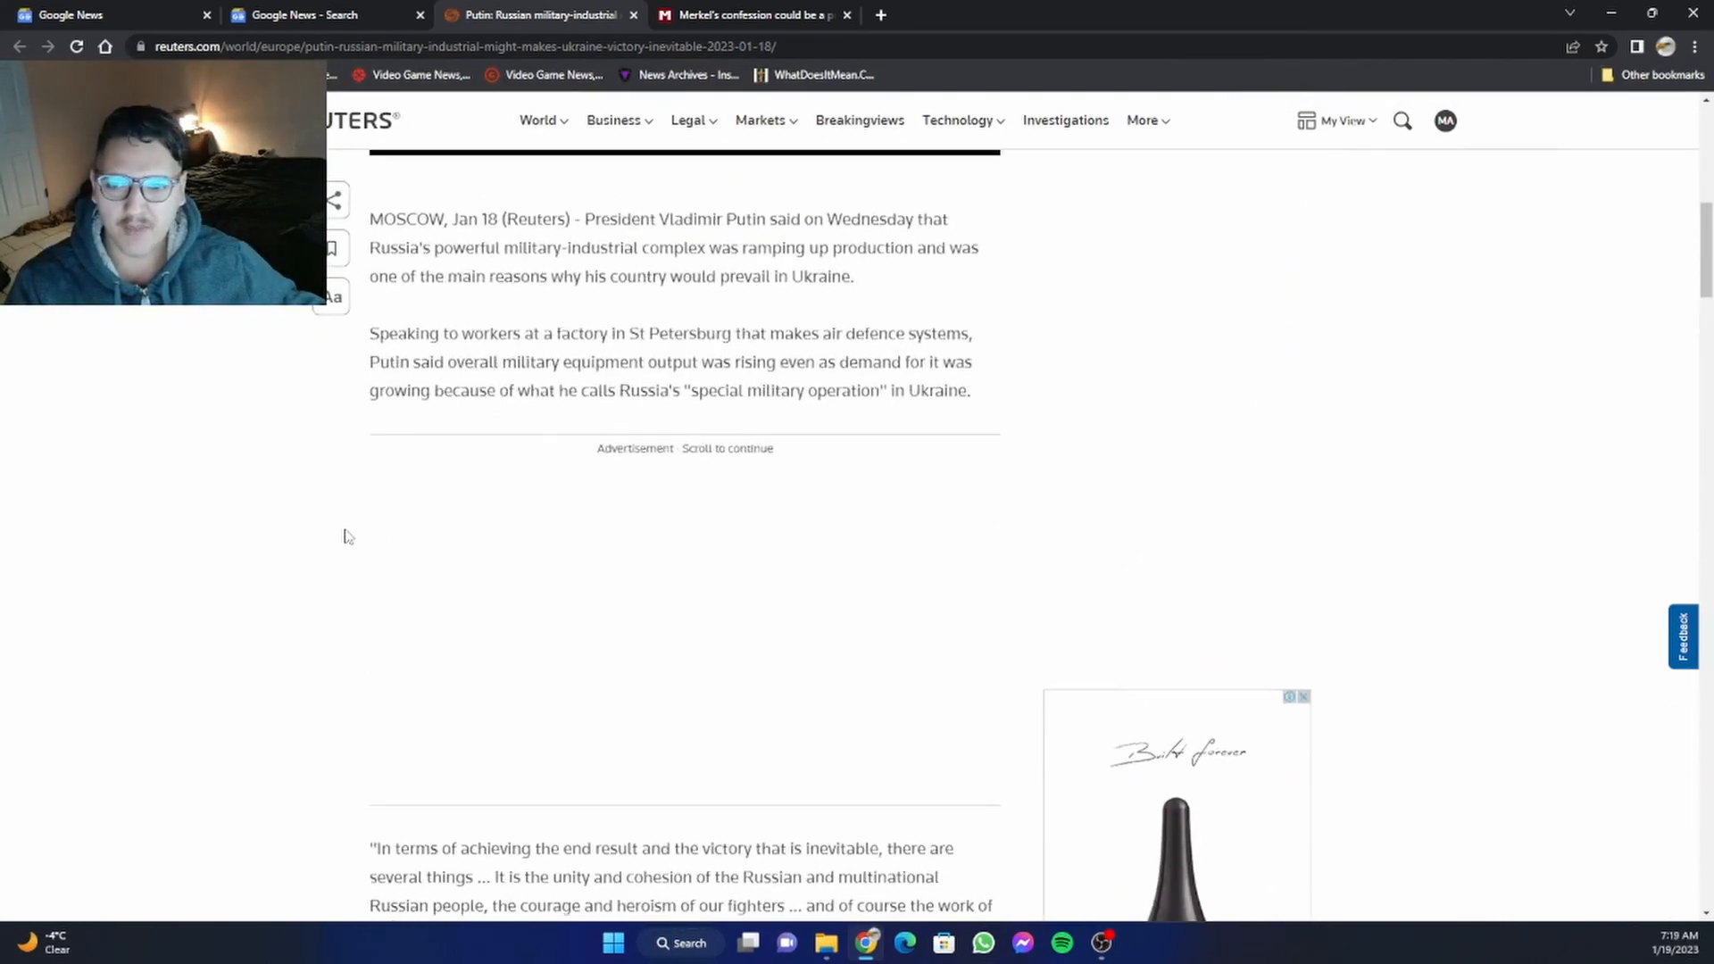
{"action": "scroll", "scroll_direction": "up", "scroll_amount": 3}
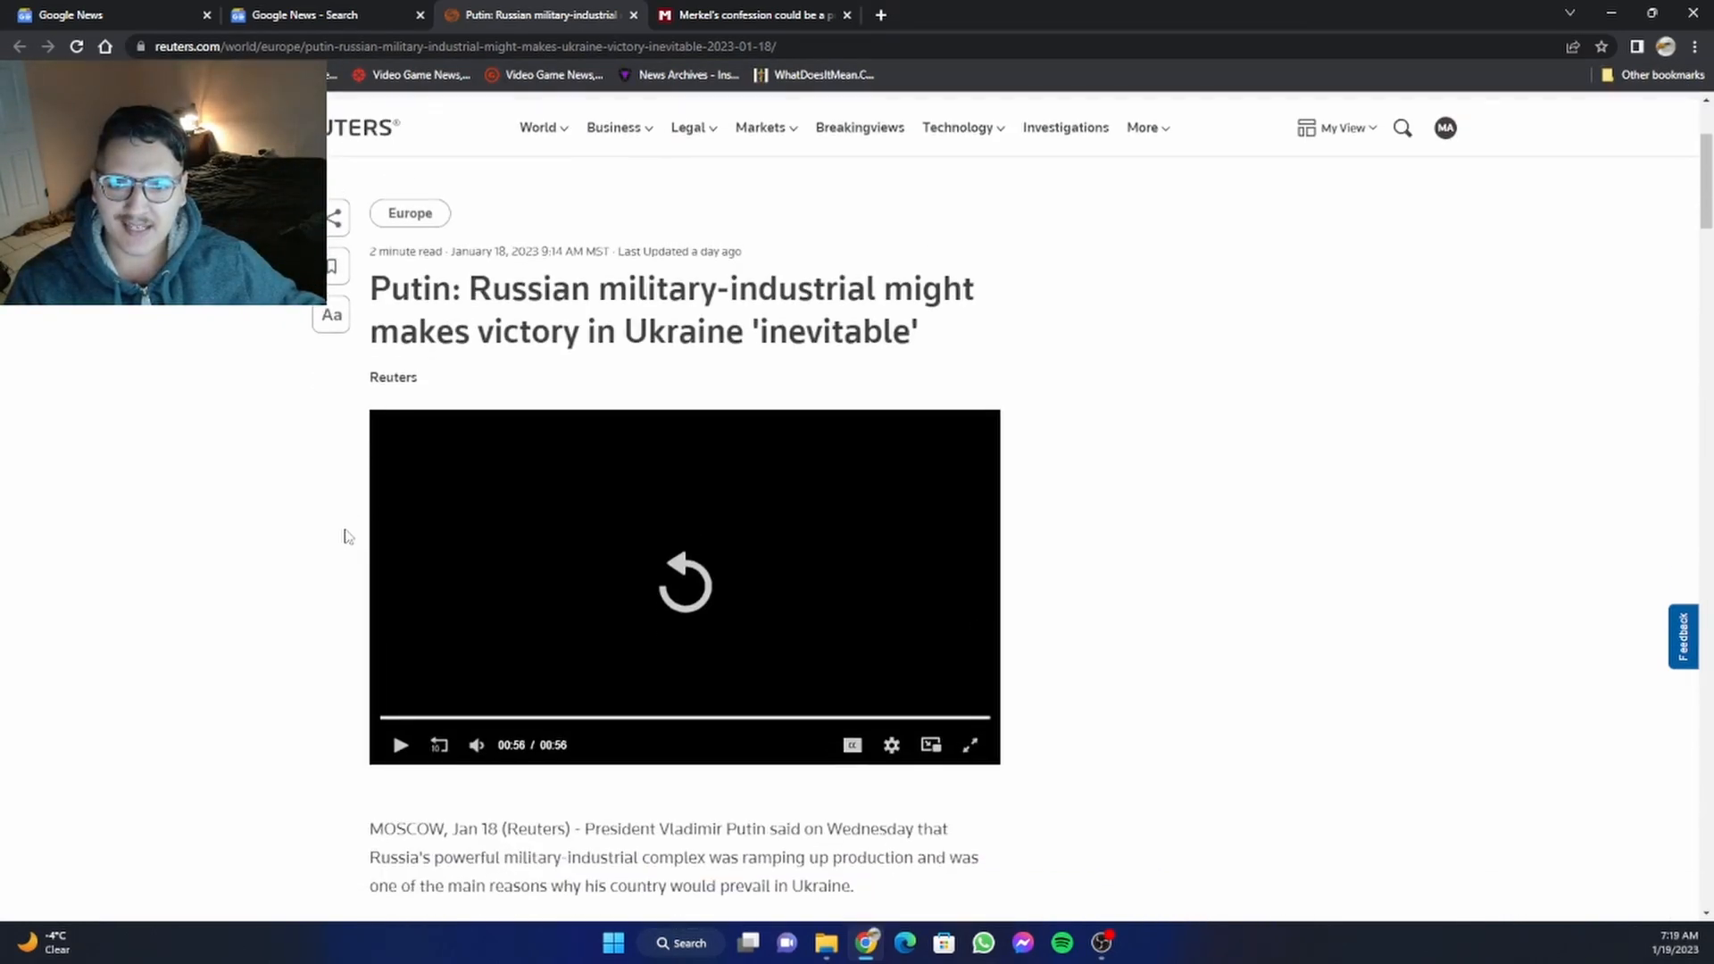
{"action": "scroll", "scroll_direction": "down", "scroll_amount": 3}
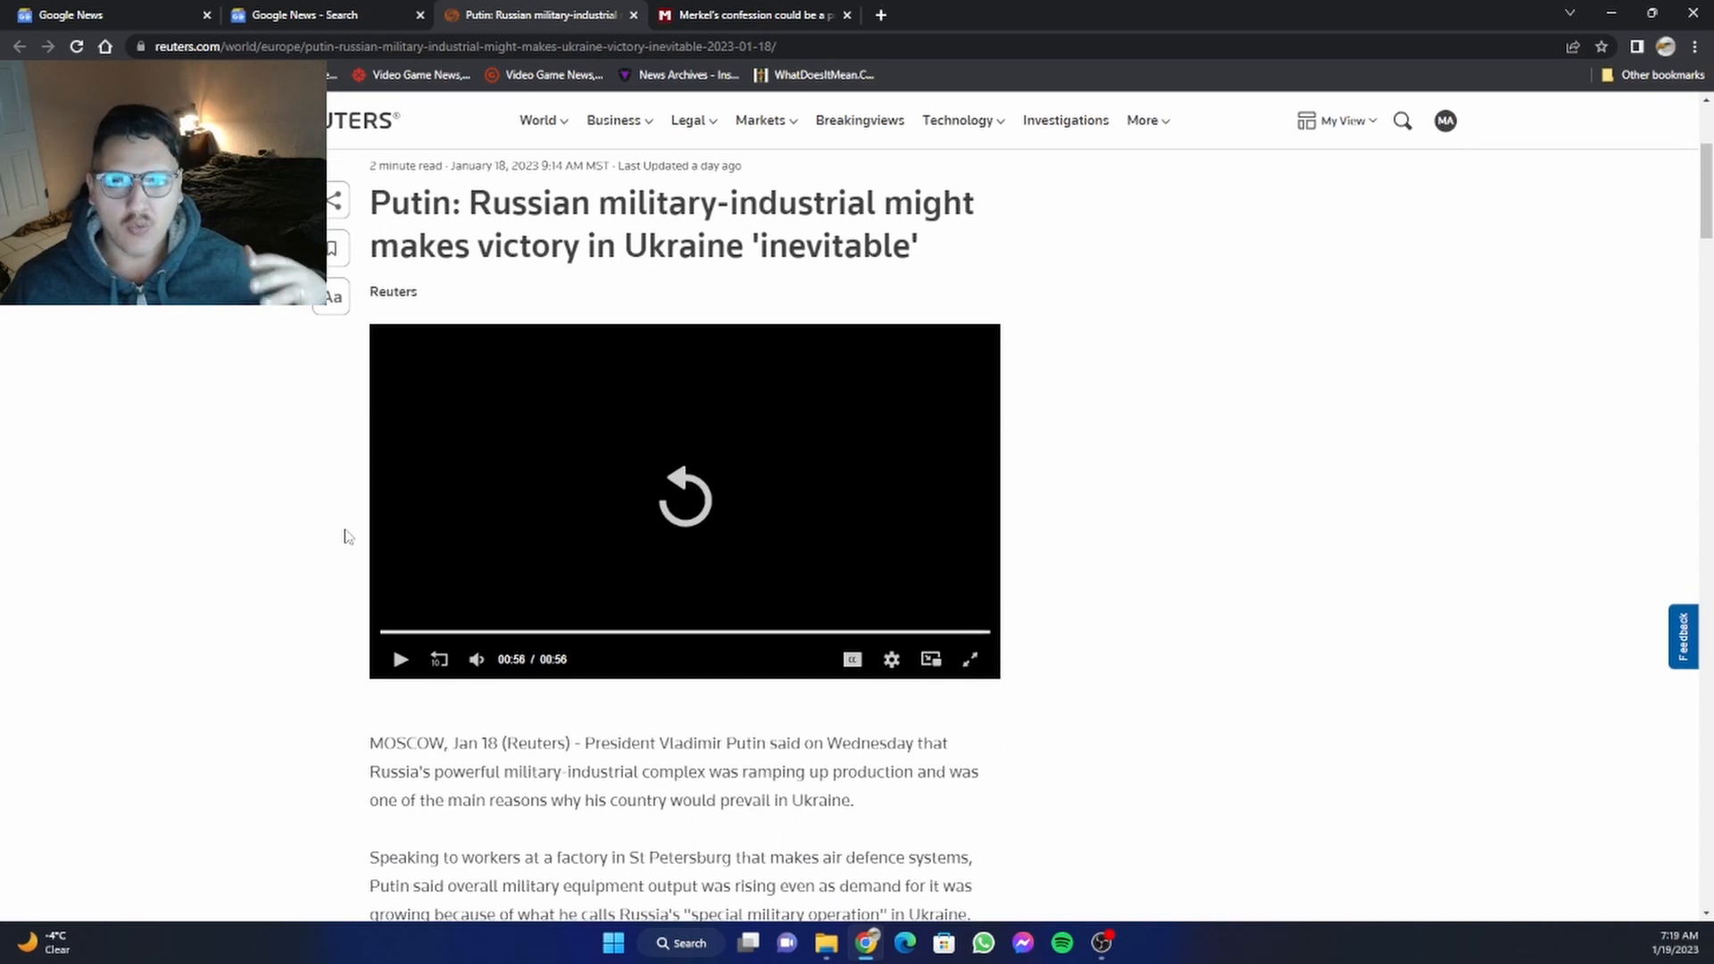